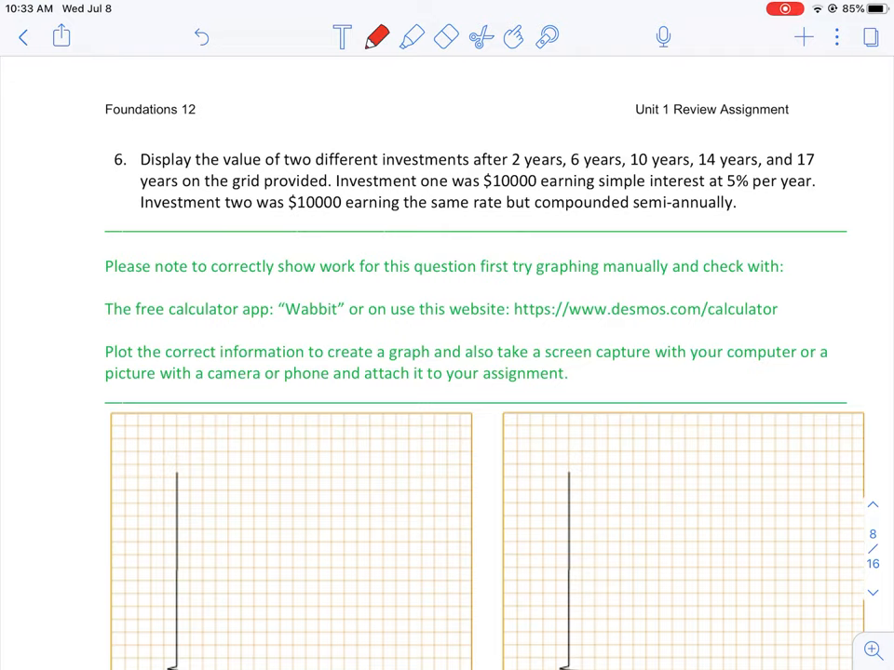
Step: Underline the desmos.com address and the $10000 amount, then begin writing FV =
left_click_drag(510, 328, 779, 320)
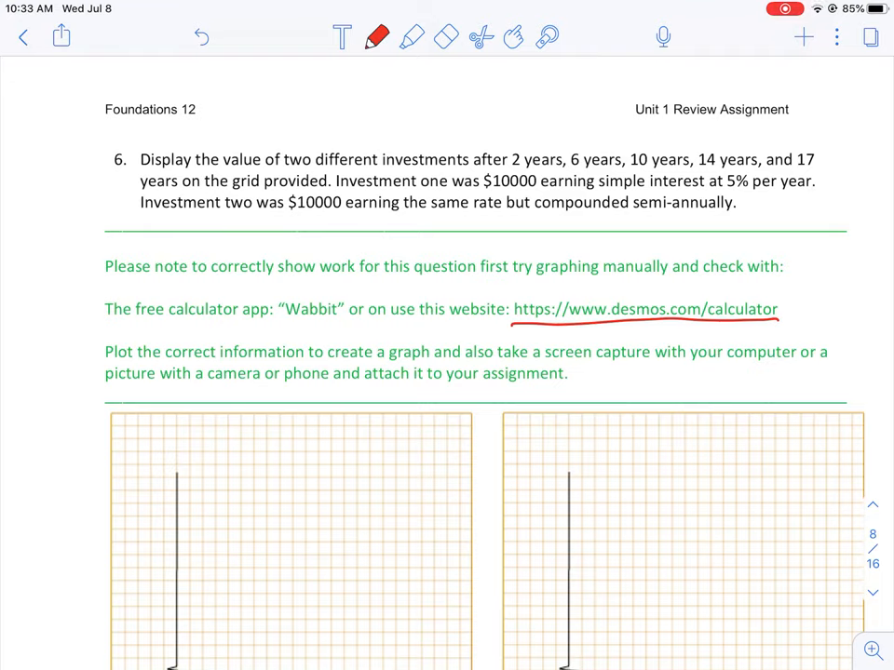
left_click_drag(296, 212, 339, 213)
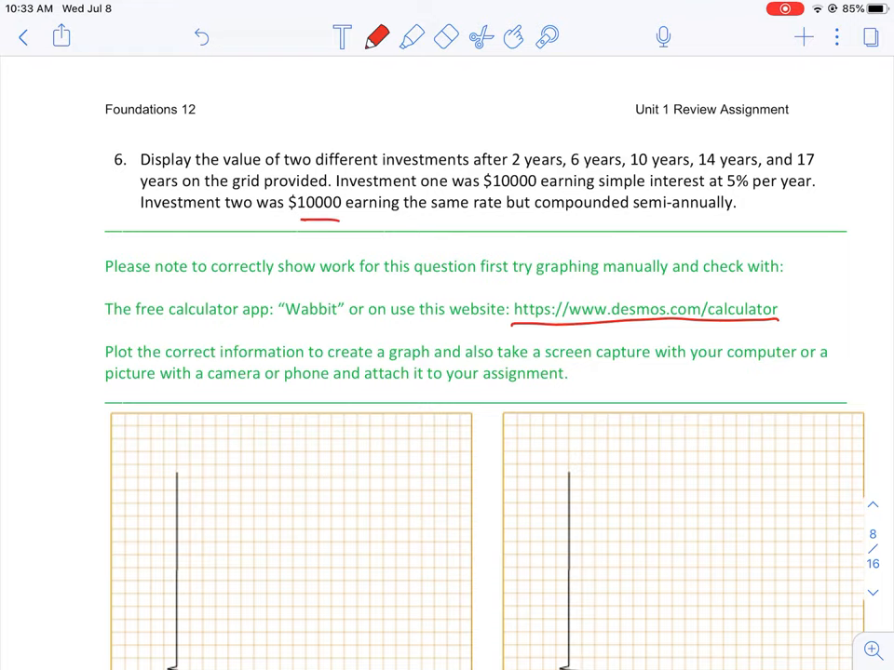
left_click_drag(486, 192, 541, 192)
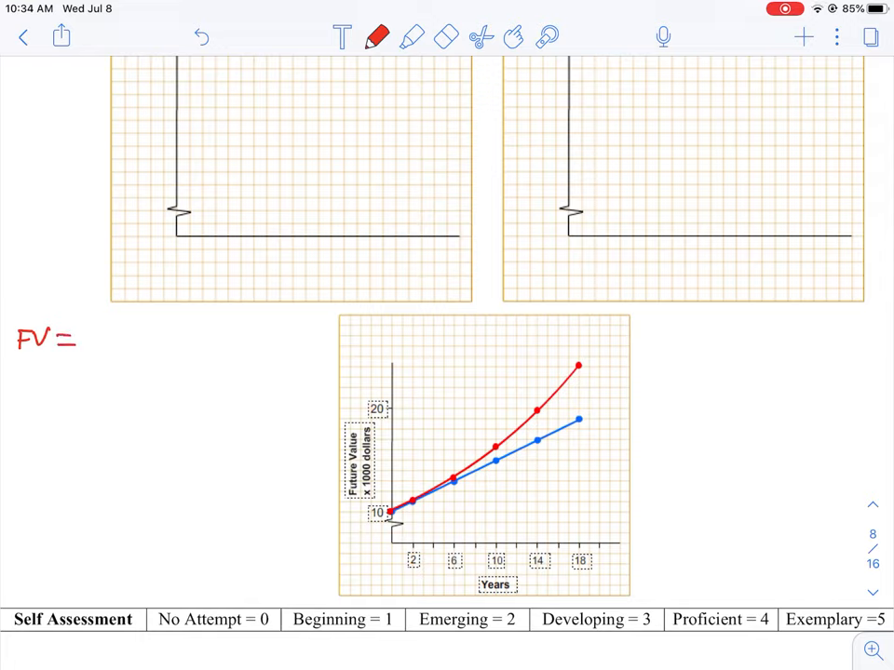
Step: Handwrite FV = P + PRT and its factored form = P(1 + RT) in red
type("P")
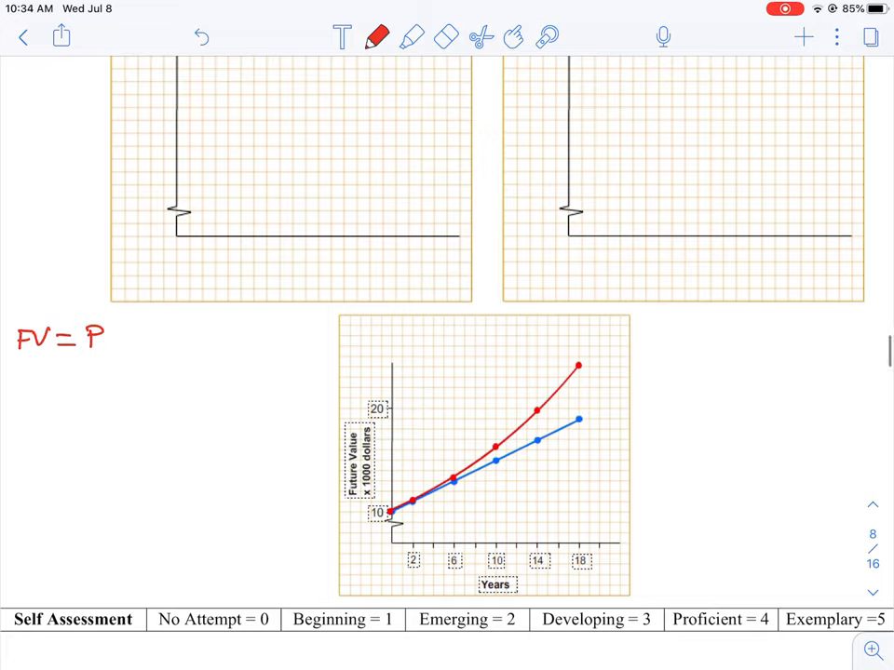
type("+")
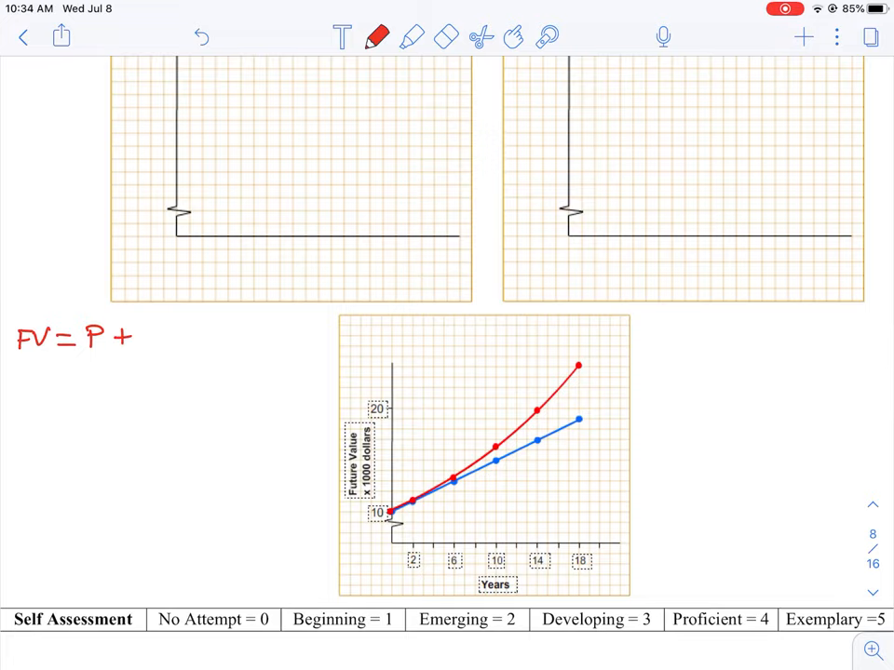
type("P")
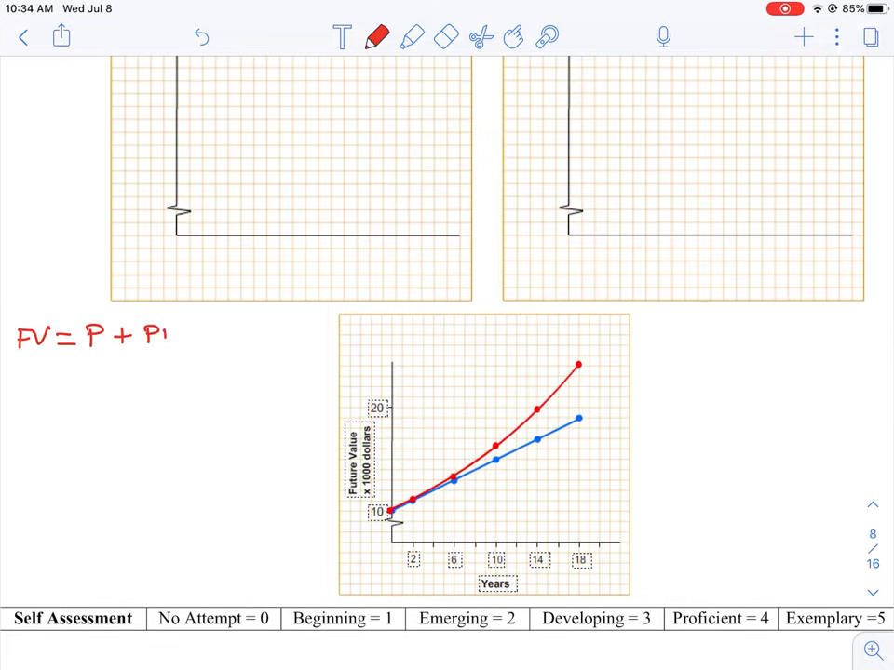
type("RT")
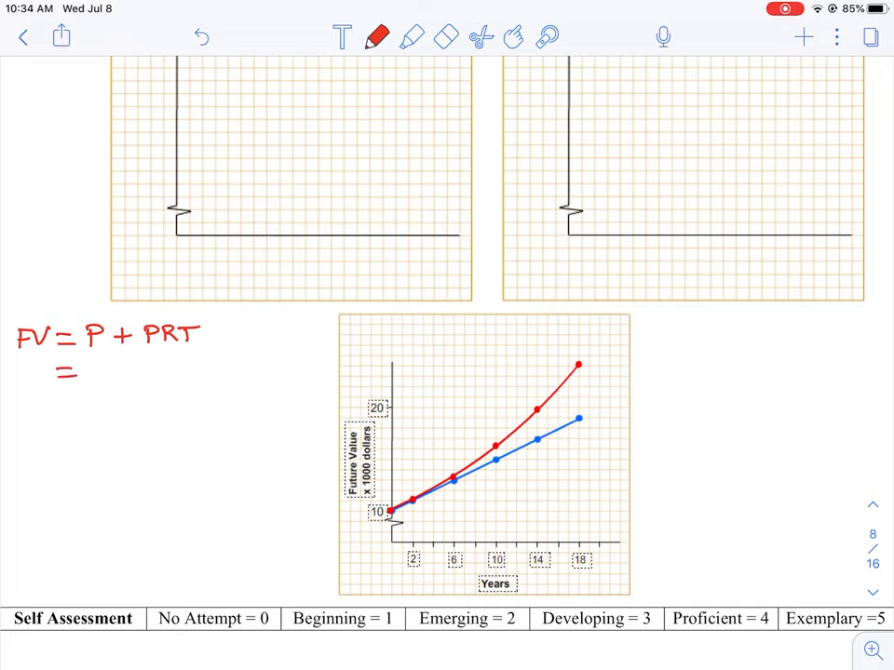
type("P(1+RT")
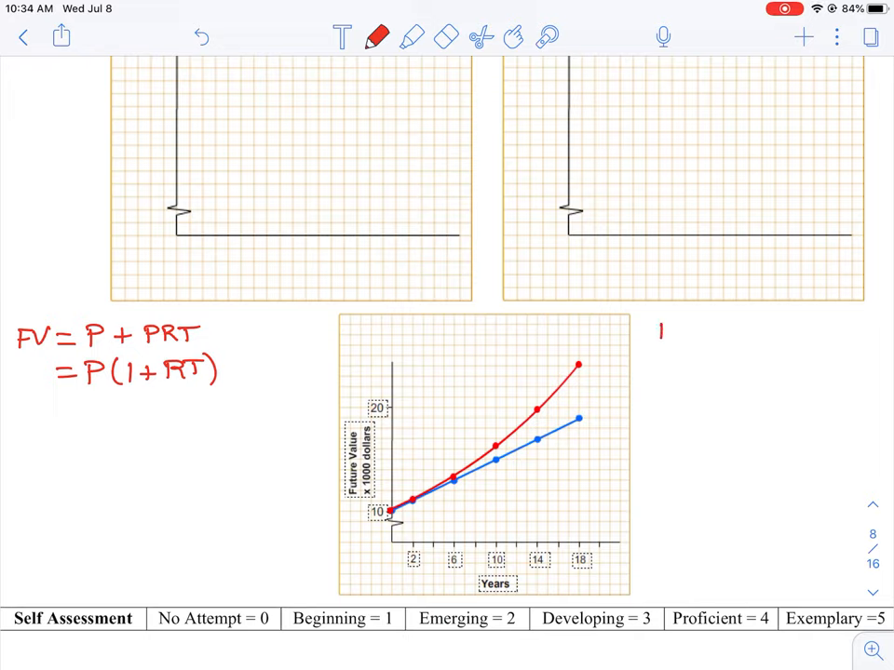
Step: Draw a T versus FV1 table, label it and enter 10000 at year 0
left_click_drag(661, 331, 704, 425)
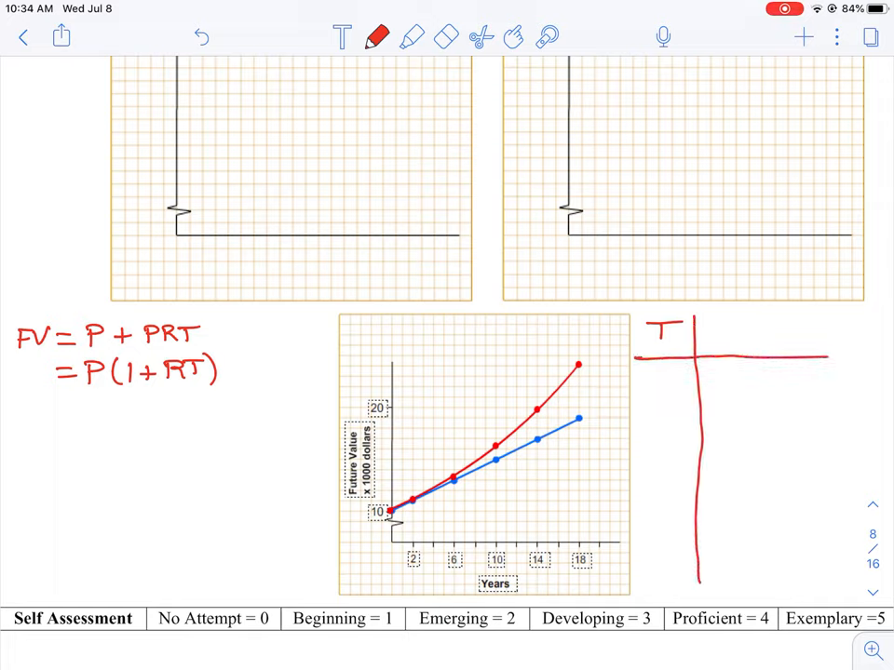
type("FV")
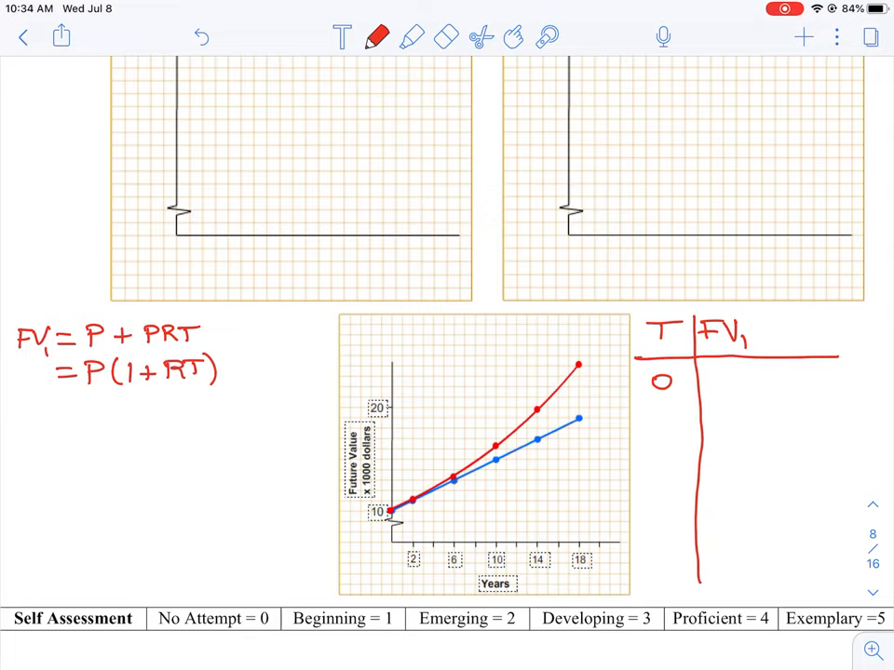
type("1000")
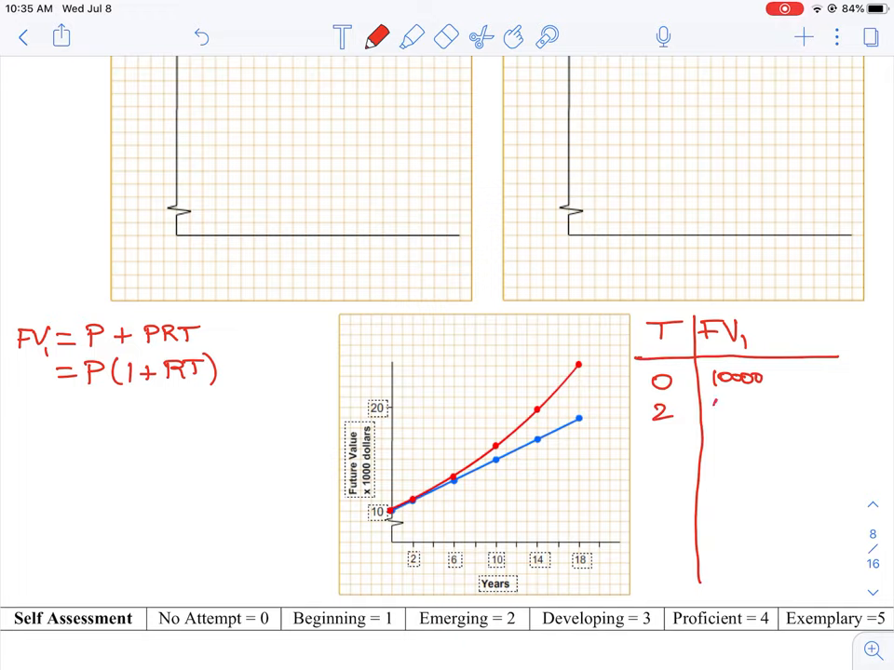
type("1000")
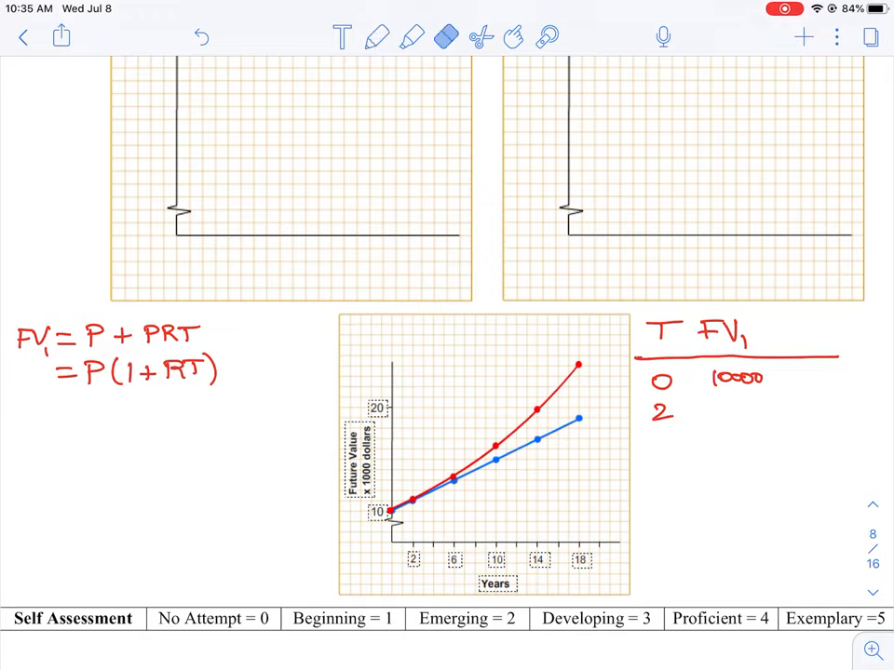
left_click_drag(689, 363, 685, 600)
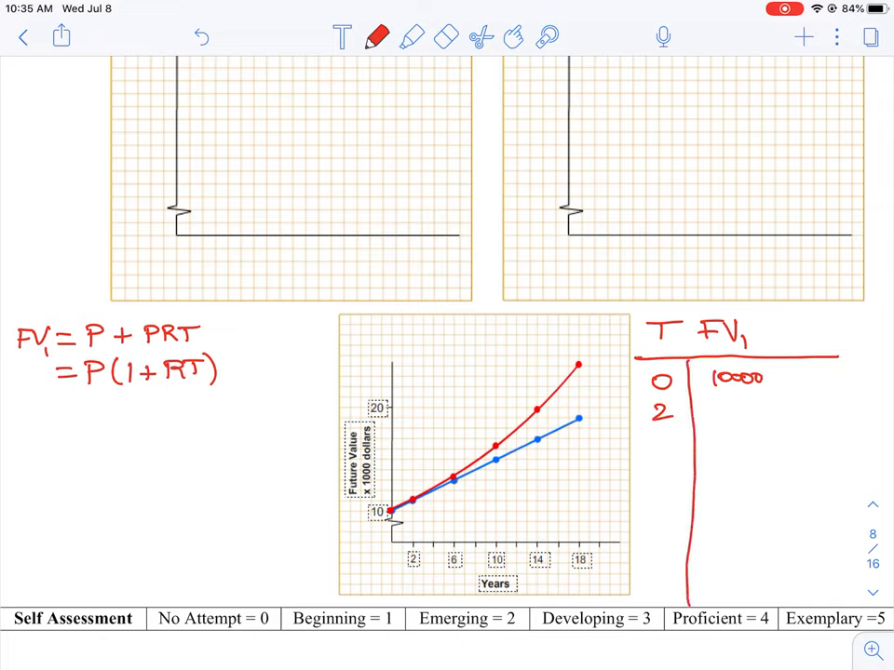
Step: Fill the remaining rows from 11000 up to 18500 at year 17 and start a note under the formula
type("11000")
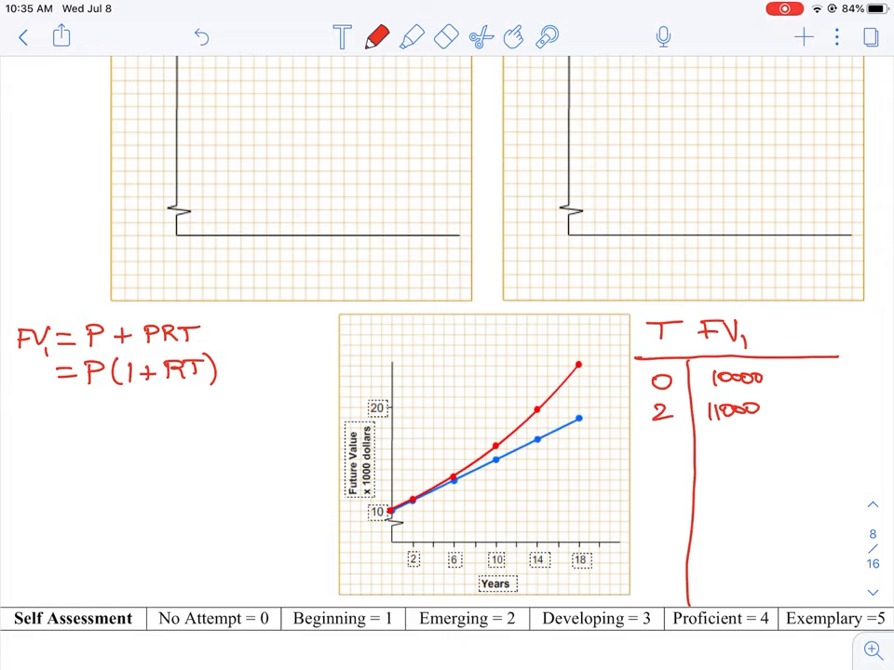
type("6 130")
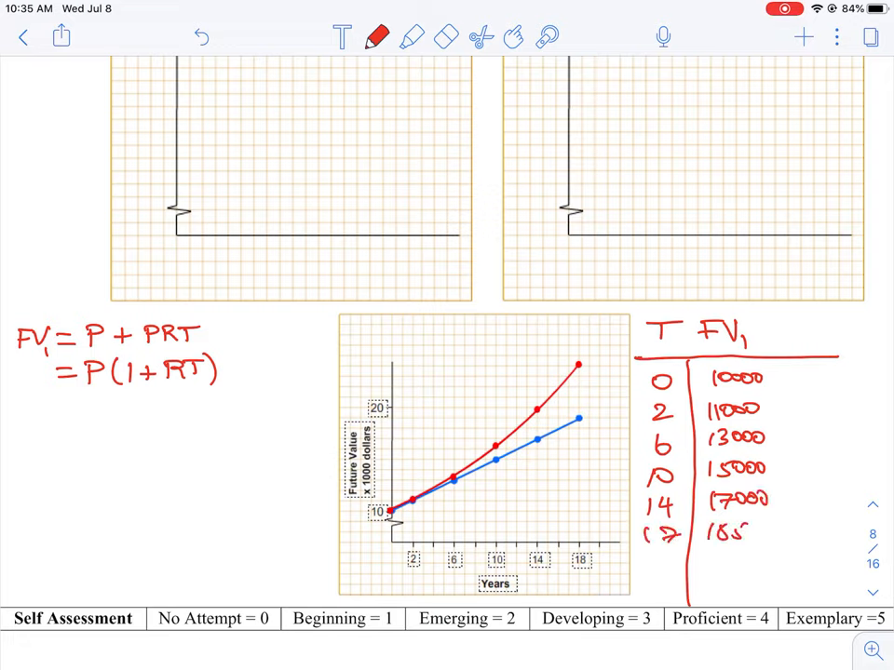
type("00")
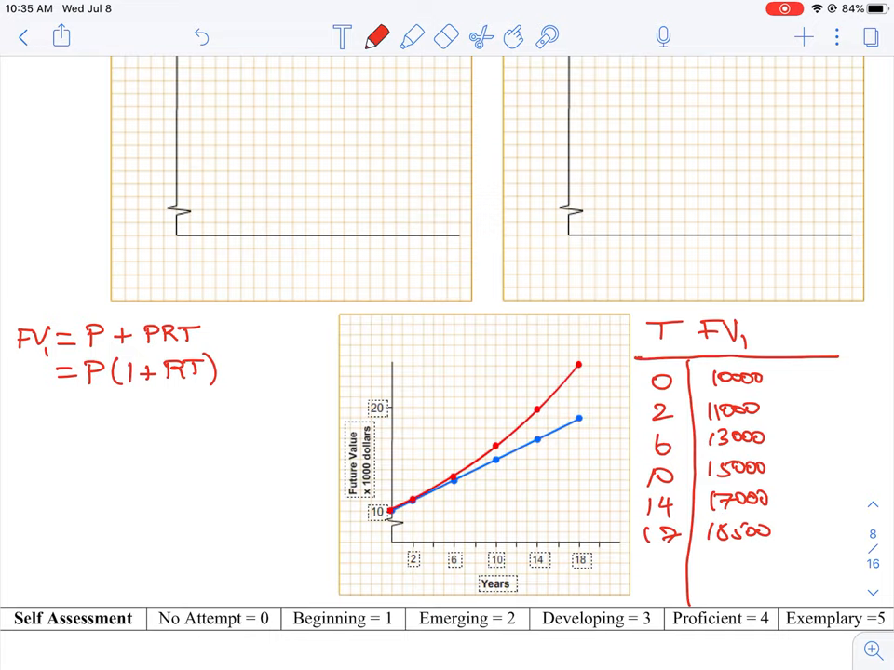
left_click_drag(30, 406, 21, 428)
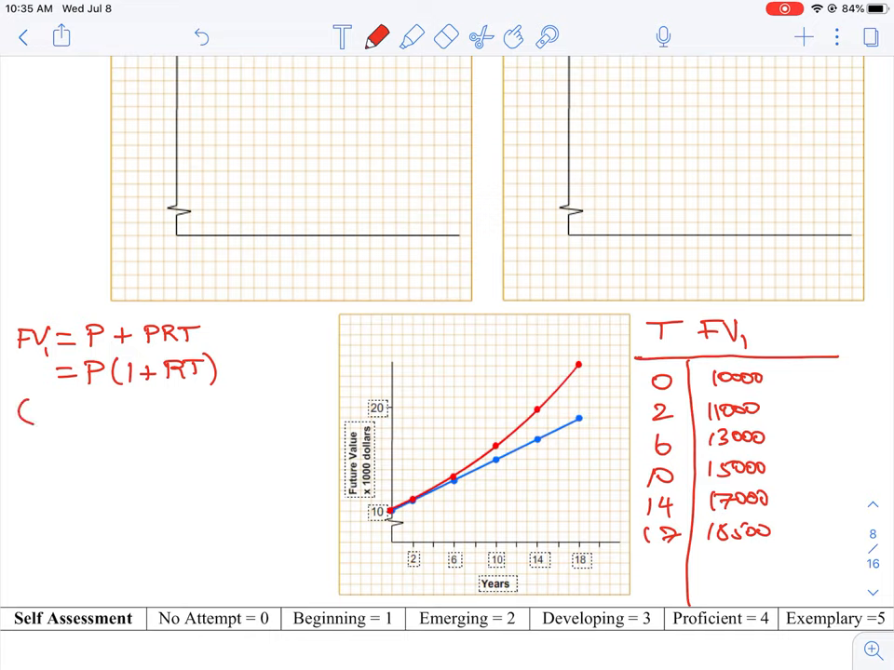
Step: Write the compound formula FV2 = P(1 + R/N)^(N×T) below the simple-interest note
type("simple interest)")
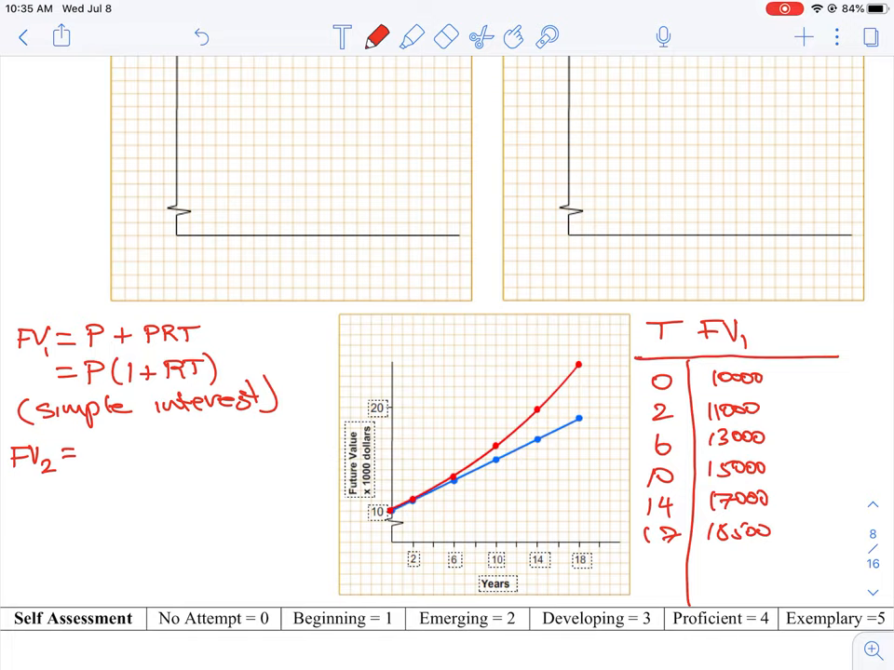
type("P(")
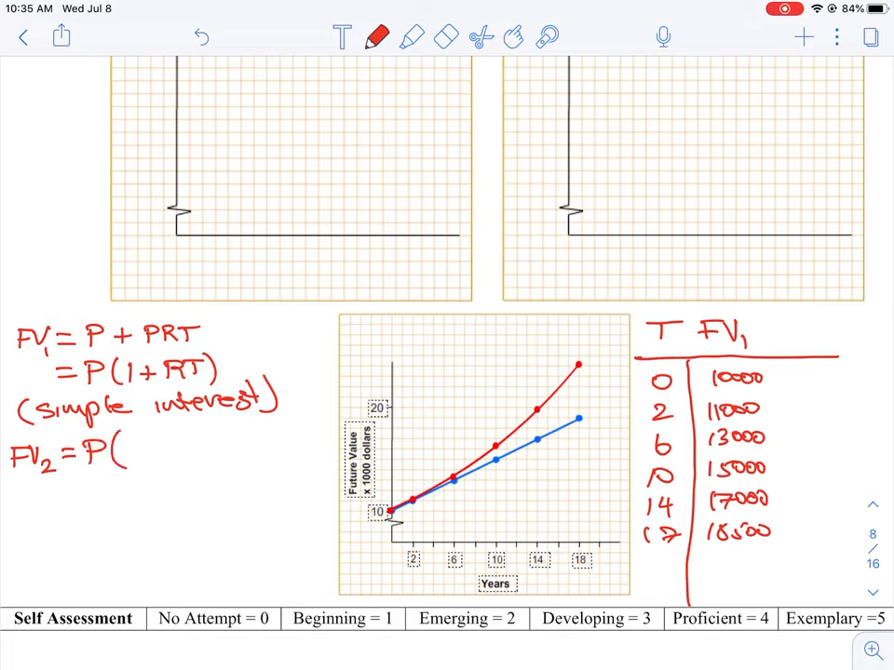
type("1 +")
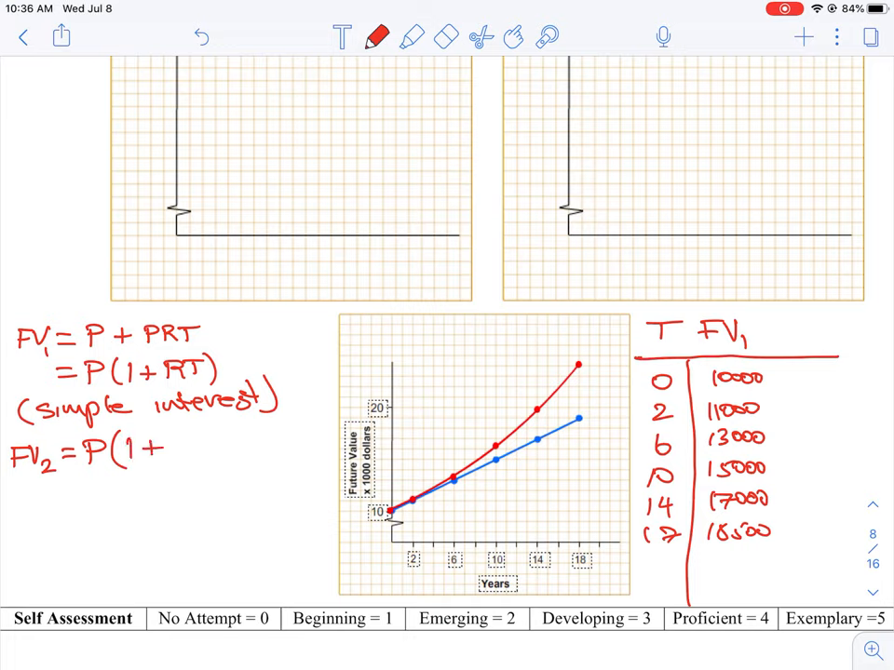
type("R/N")
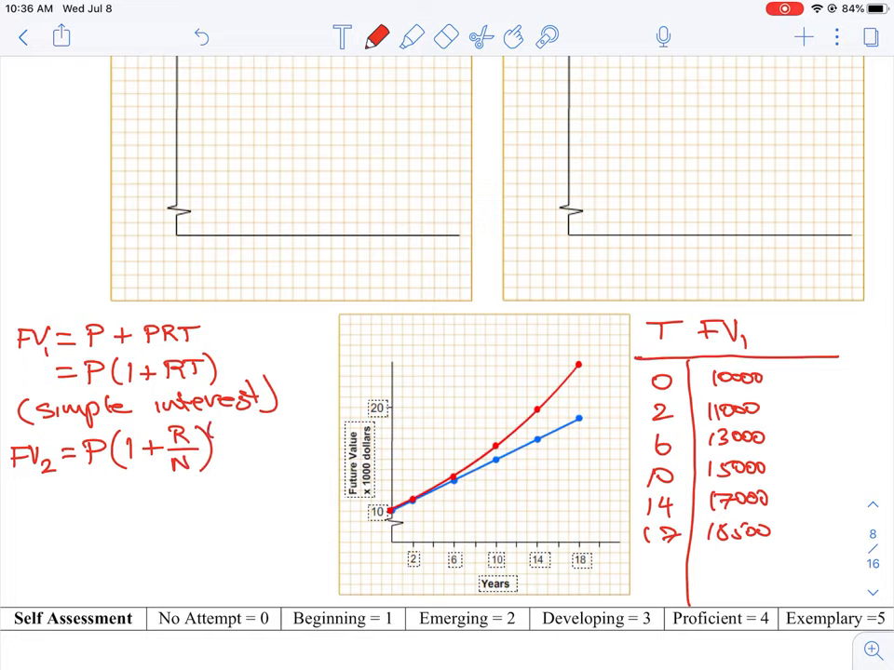
type("N")
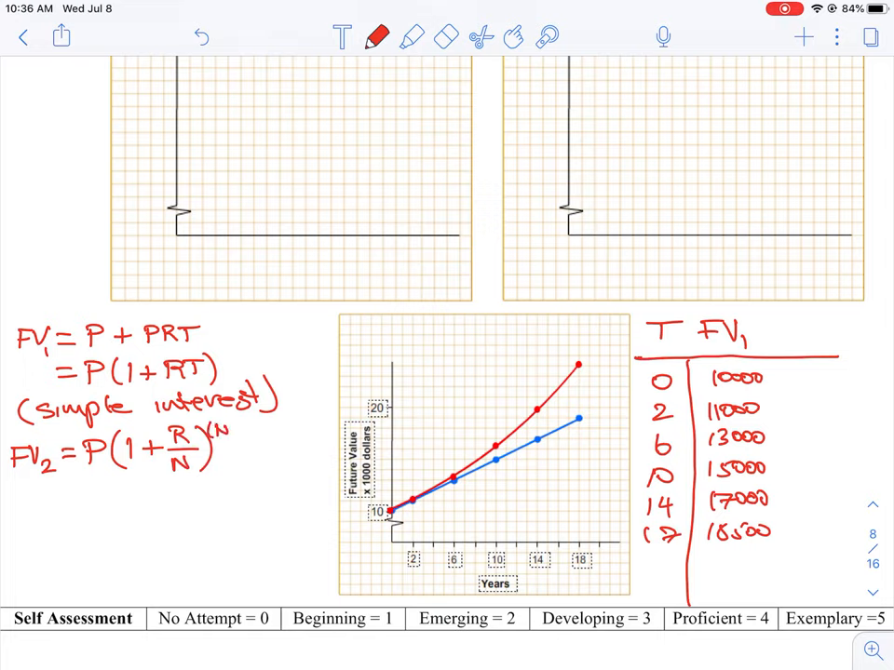
type("(NXT)")
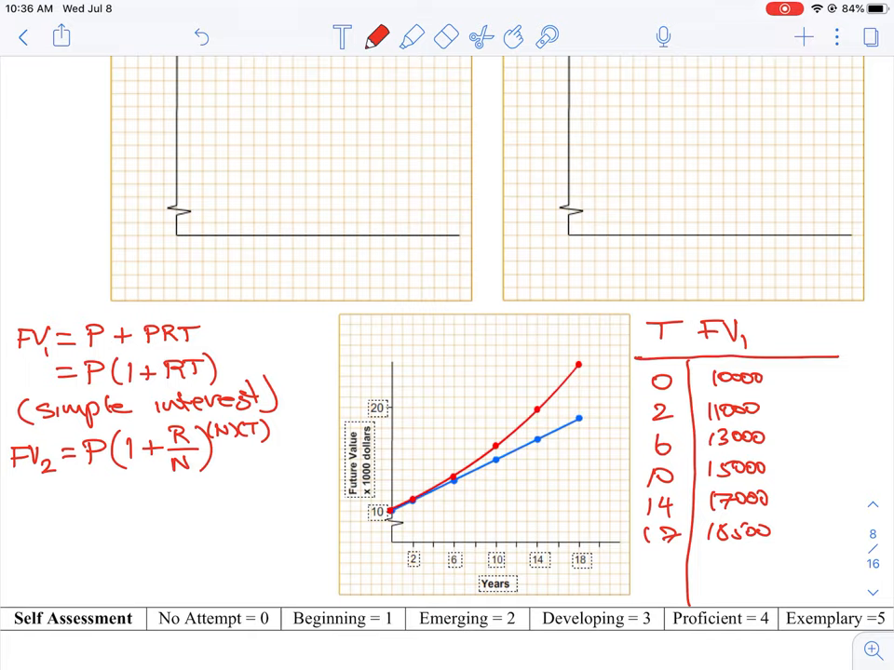
Step: Note N = 2, R = 0.05, P = 10,000 and add an FV2 column heading to the table
type("N= 2")
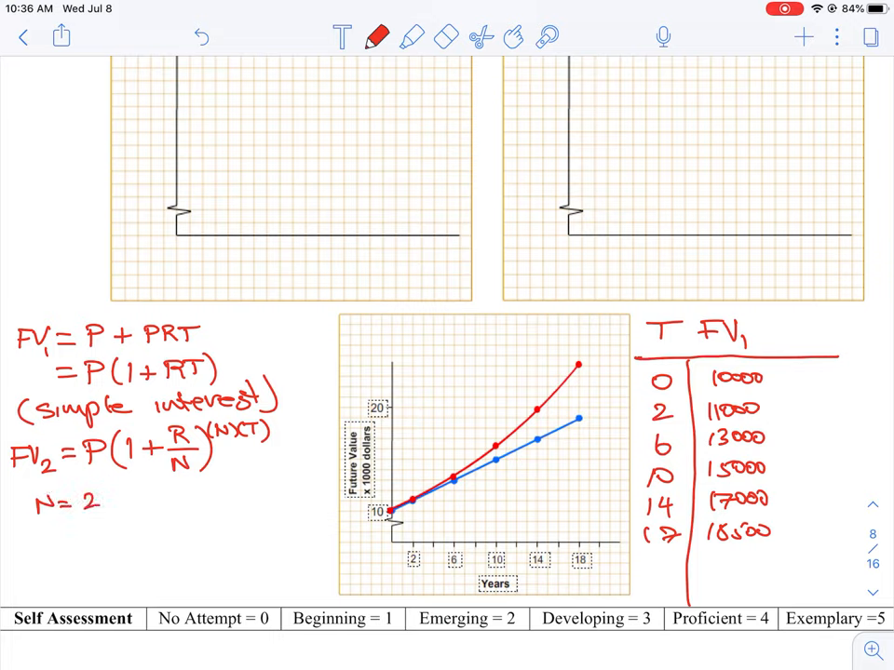
type(", R =")
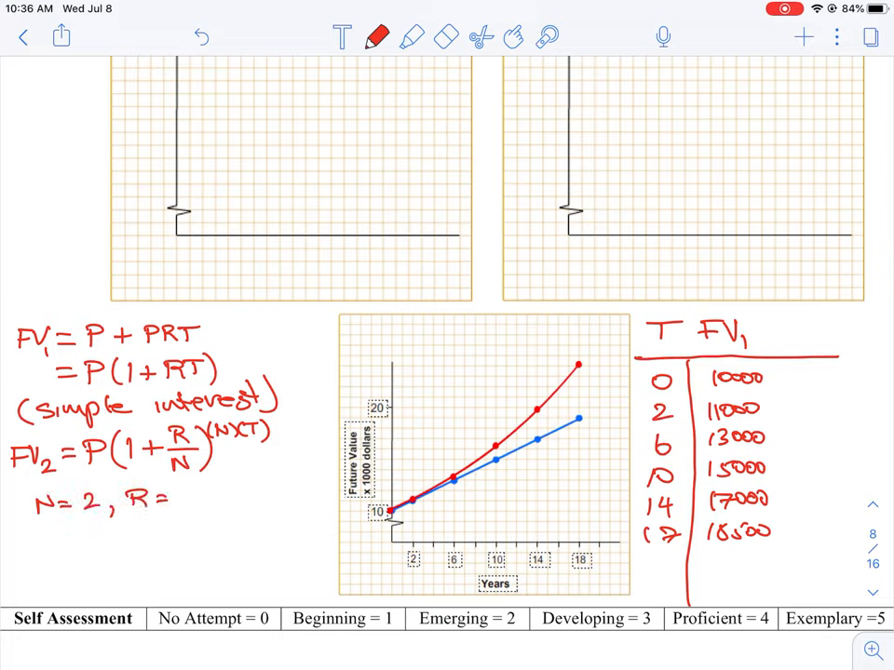
type("0.05")
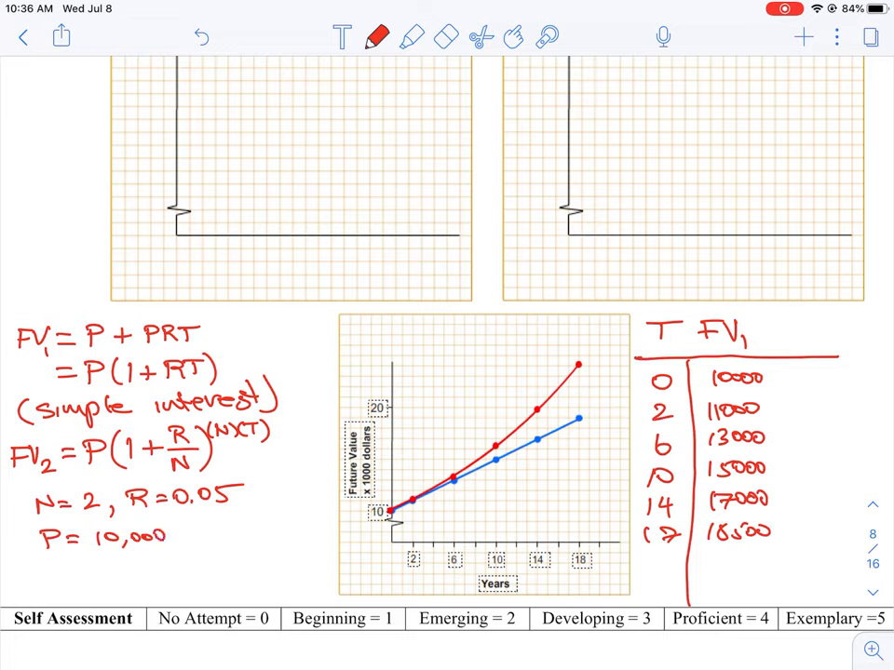
type("FV2")
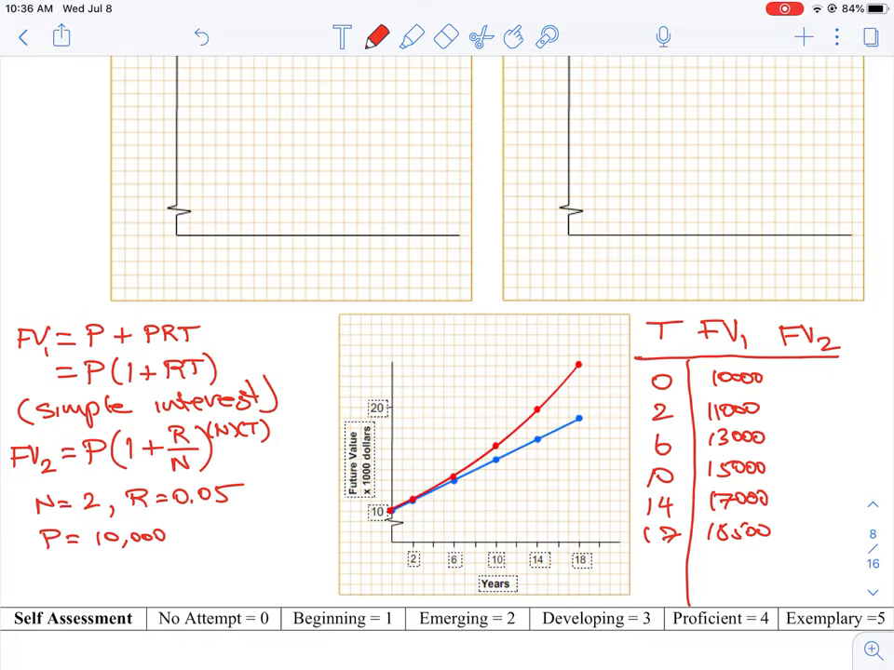
Step: Write compound values 10000, 11038, 13448, 16386, 19964 and 23153 down the FV2 column
type("1000")
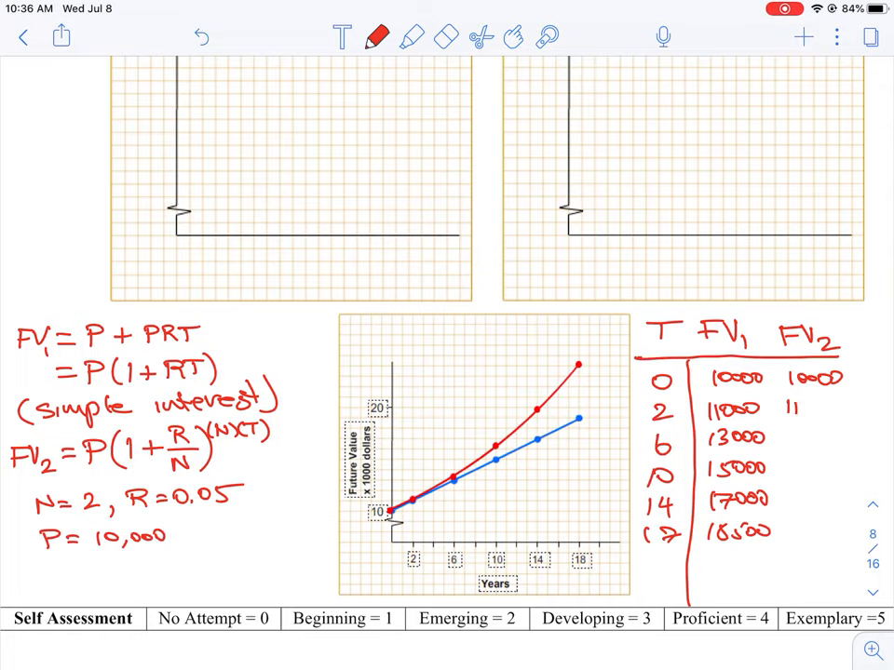
type("038")
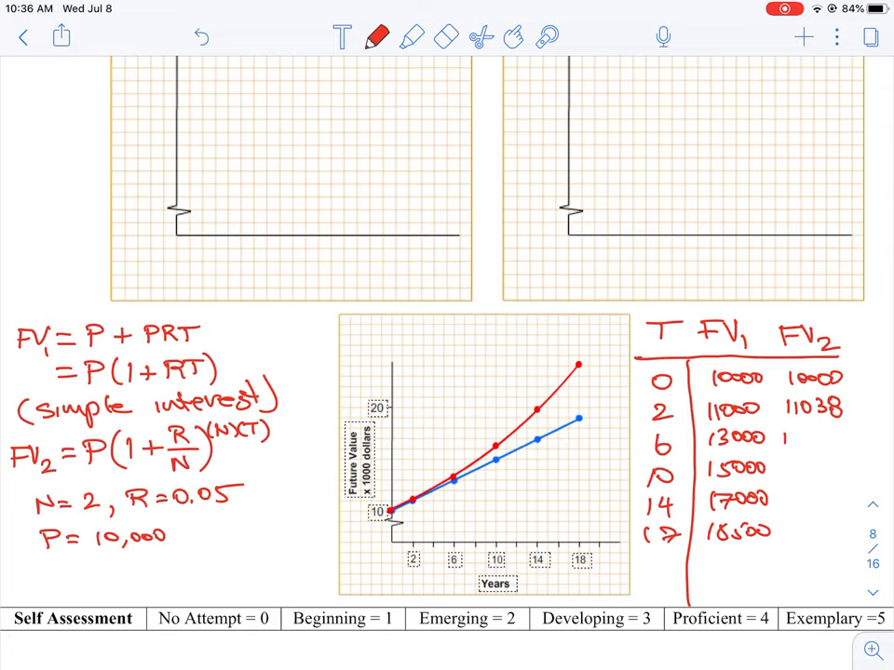
type("34")
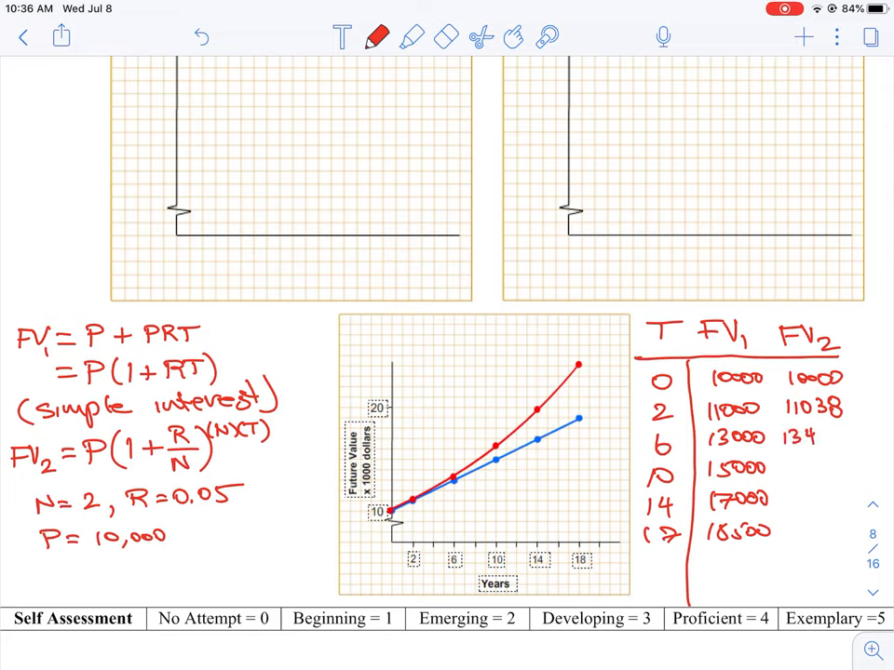
type("48")
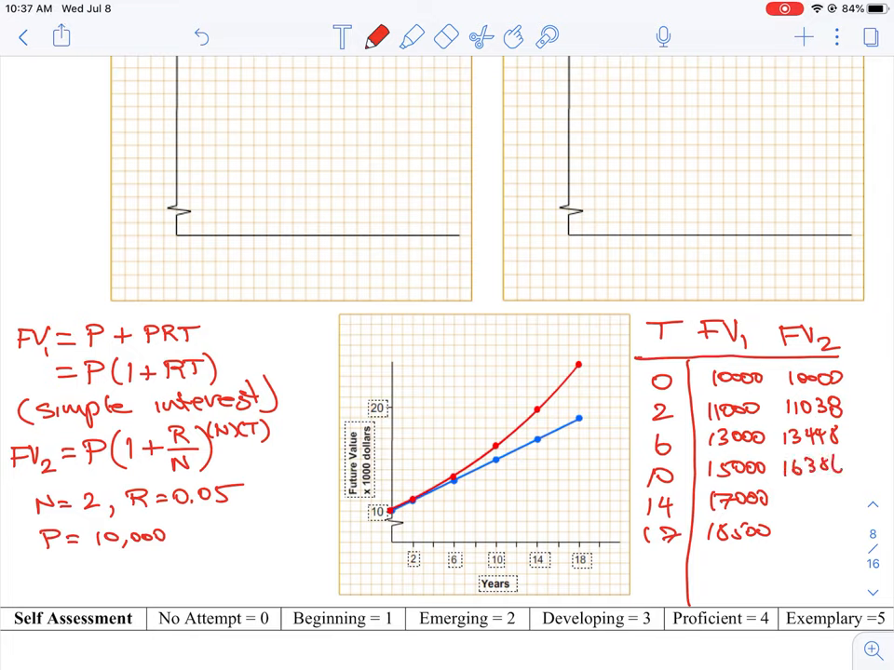
type("19")
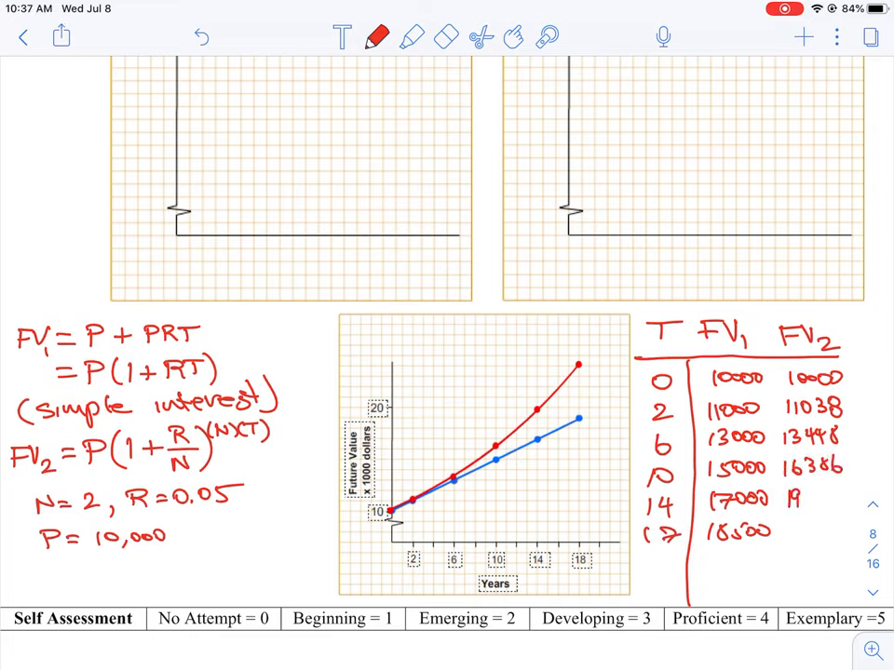
type("964")
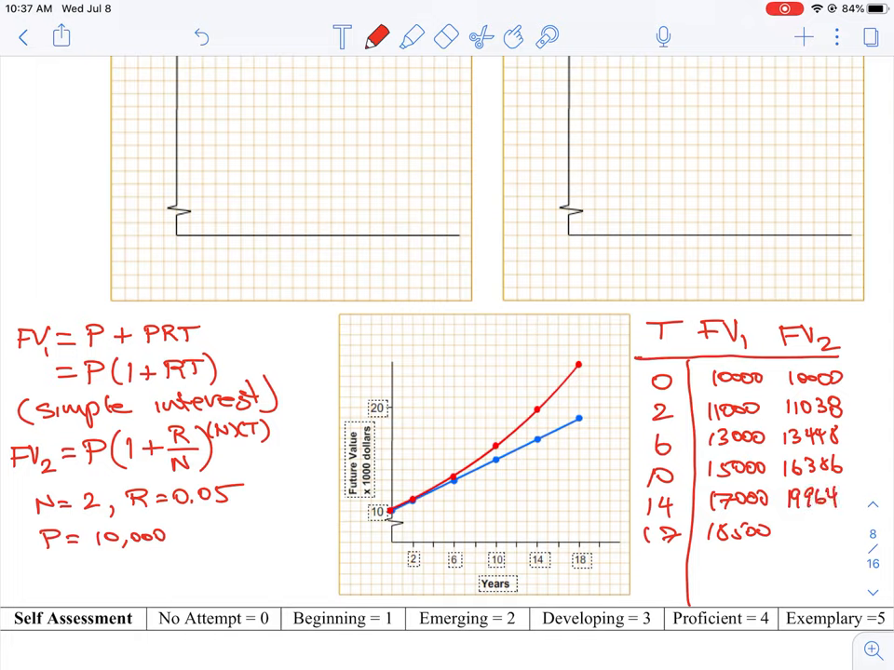
type("2315")
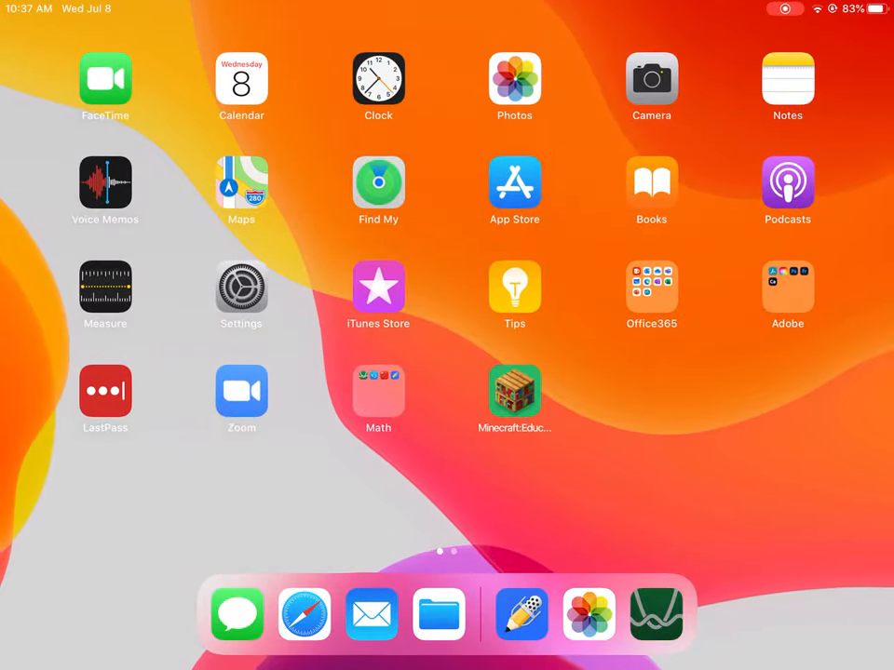
Step: Launch Desmos and add an empty x1/y1 table to a new graph
left_click(655, 615)
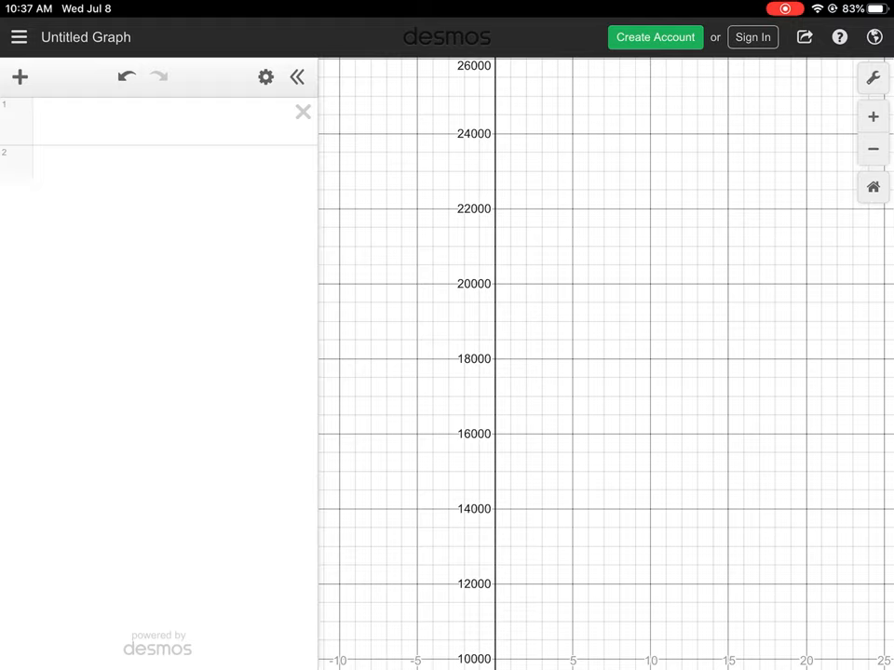
left_click(18, 76)
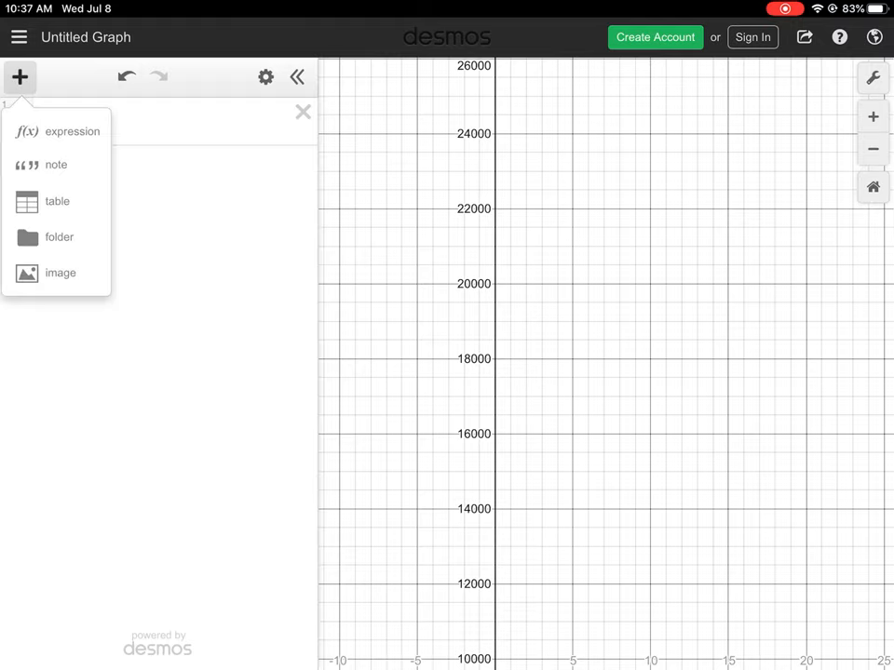
left_click(70, 131)
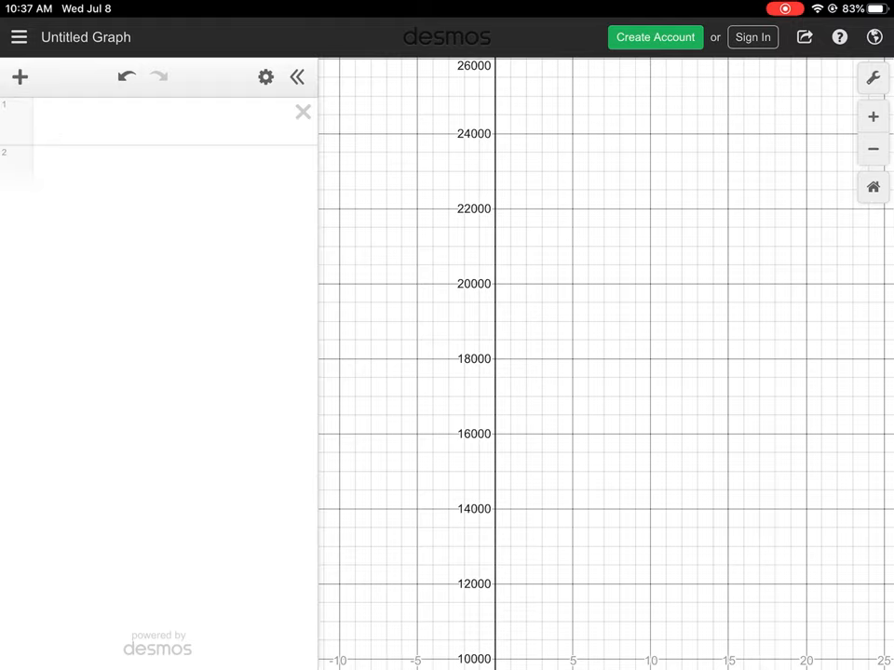
left_click(19, 76)
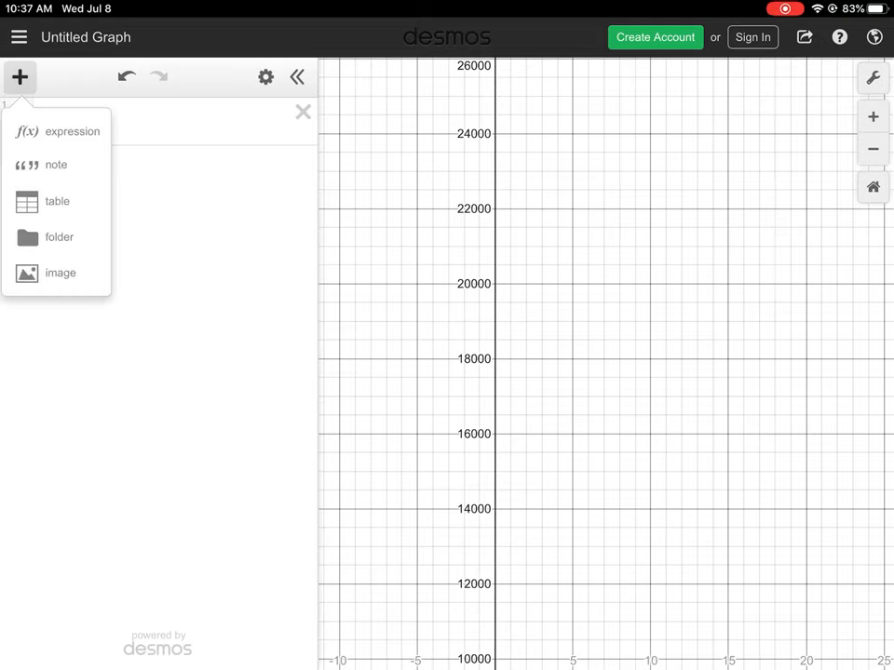
left_click(56, 201)
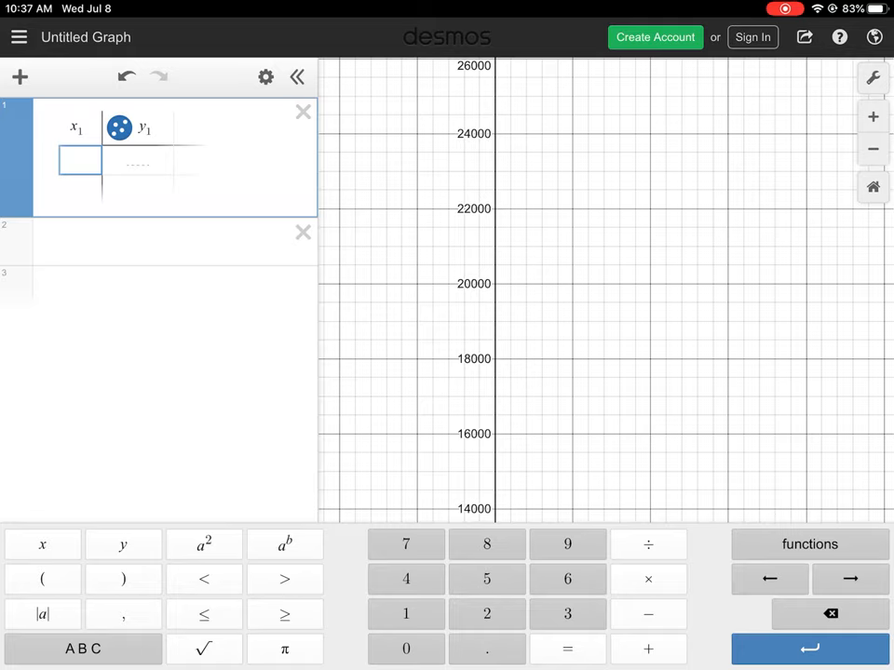
Step: Enter the first table rows 0/10000, 2/11000 and 6/13000, correcting a mistyped year-2 value
type("0")
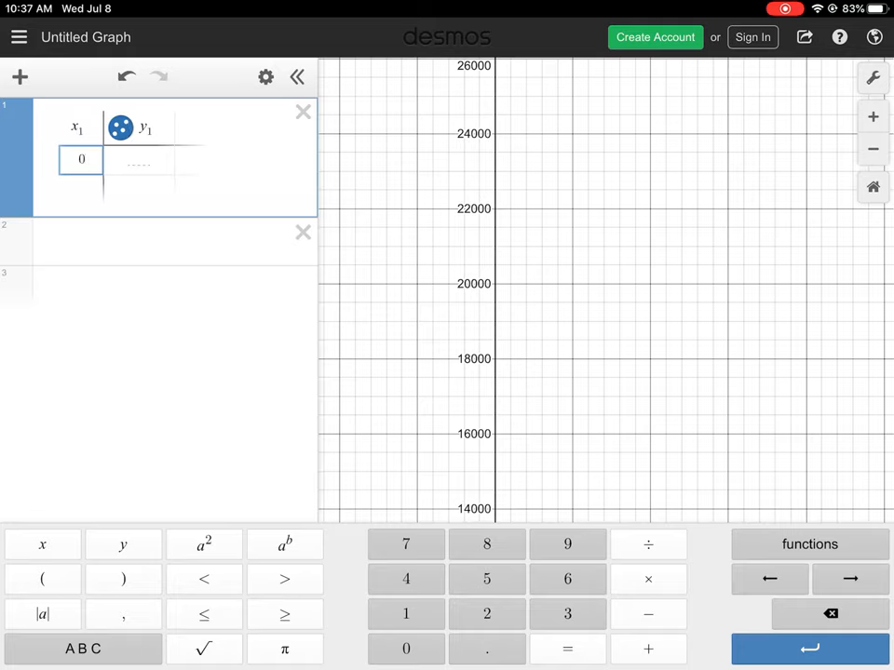
type("10000")
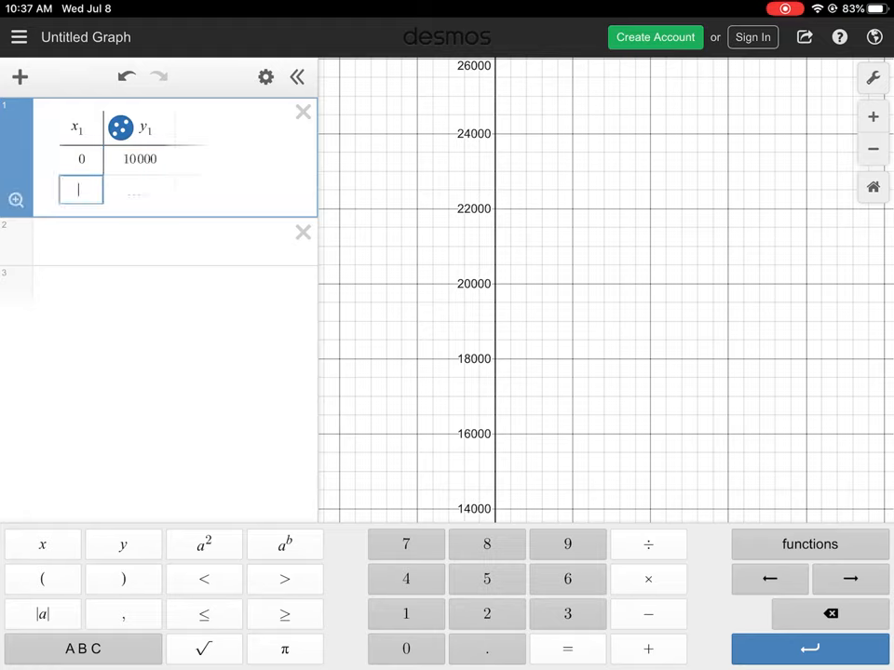
type("6")
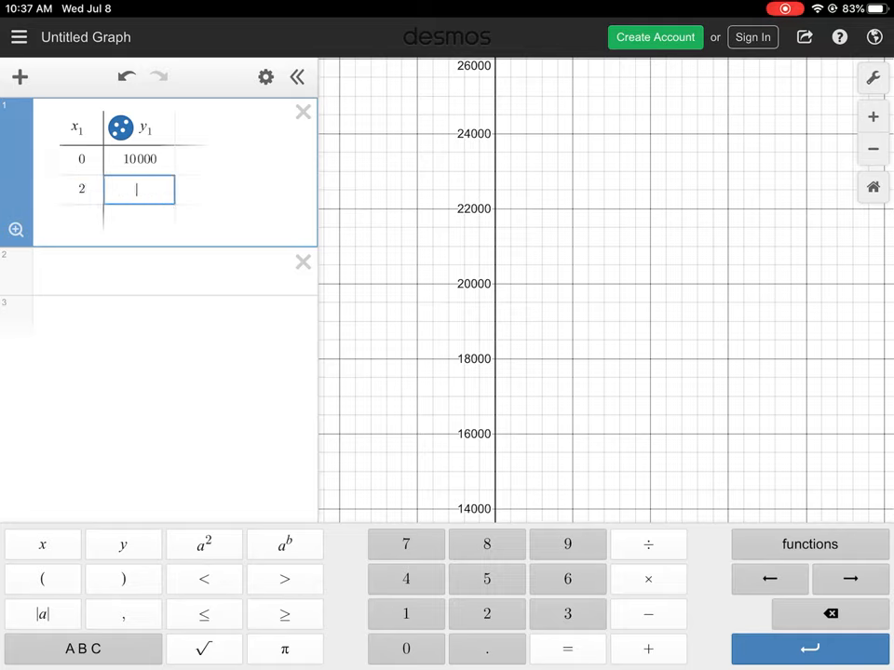
type("1000")
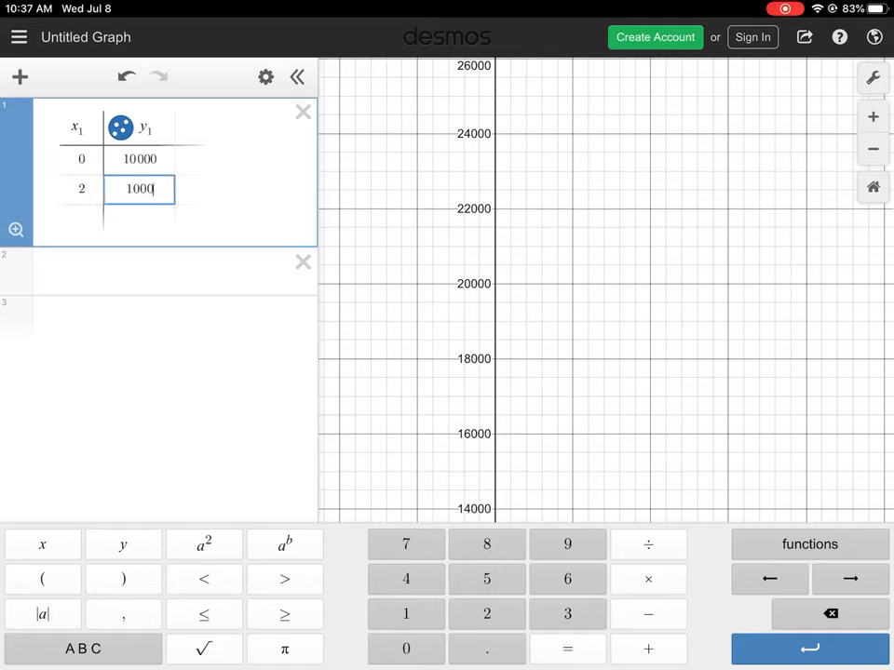
key("BackSpace")
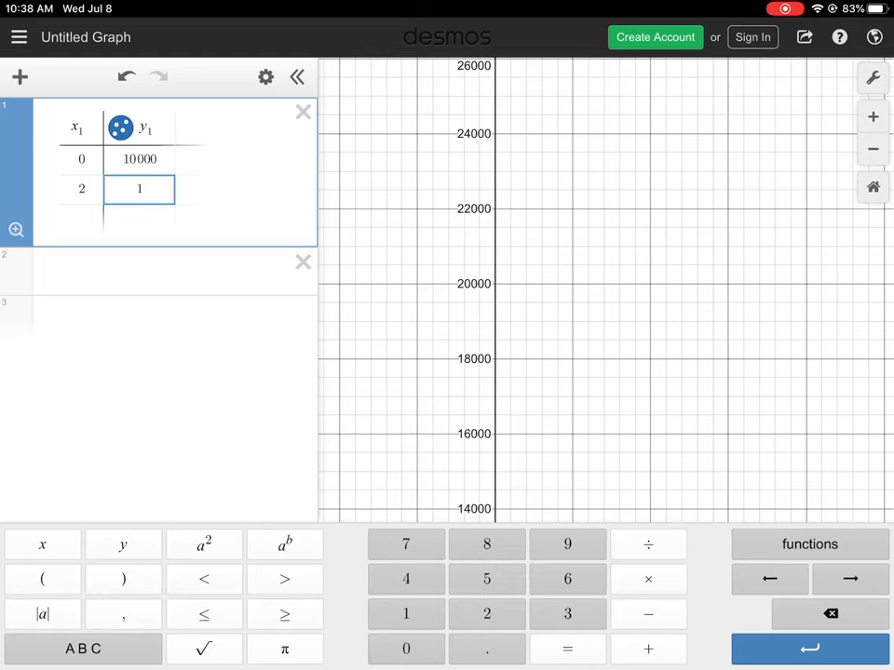
key("Enter")
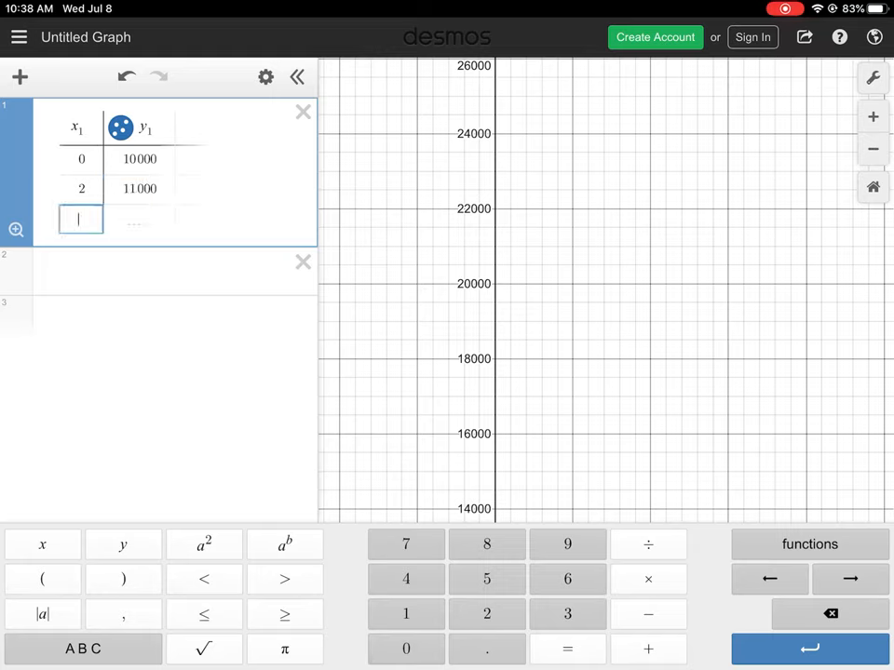
type("6")
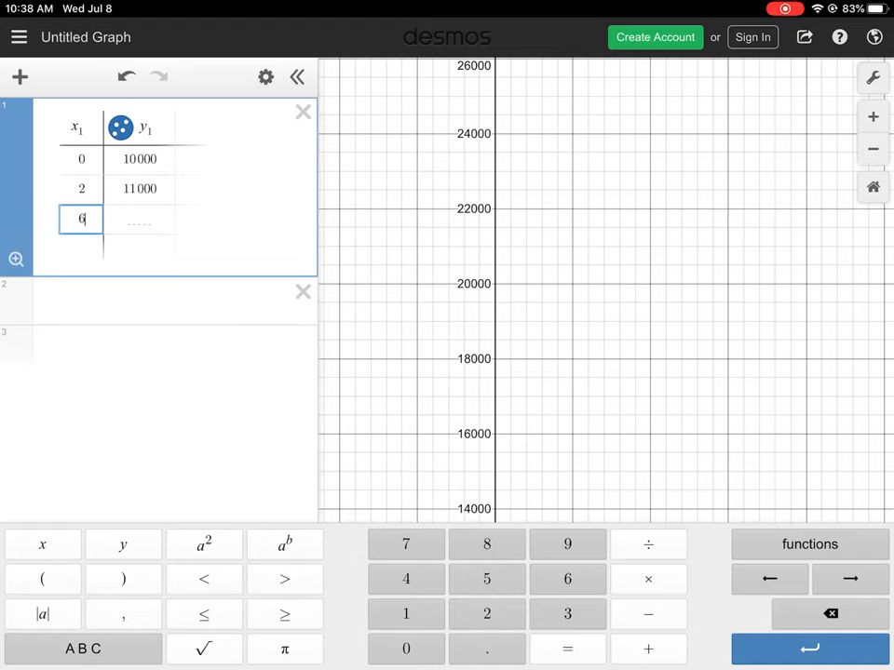
type("13000")
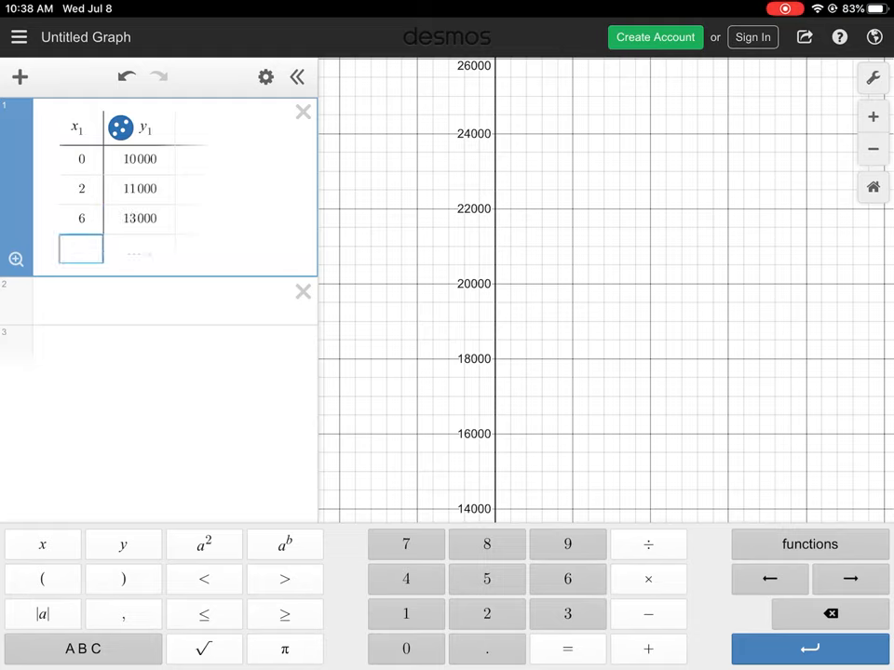
Step: Complete the table with 10/15000, 14/17000 and 17/18500 so six points plot
type("10")
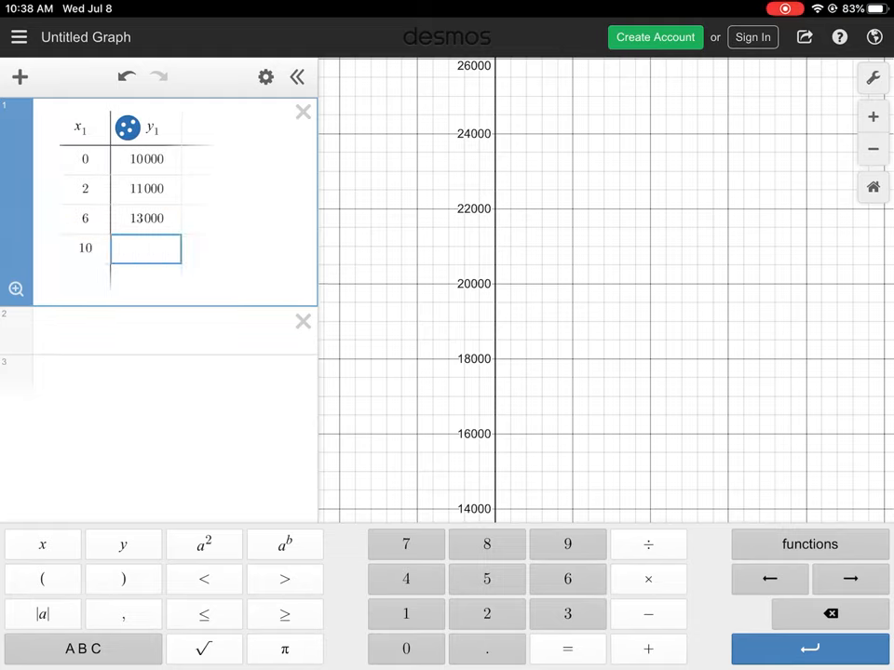
type("15000")
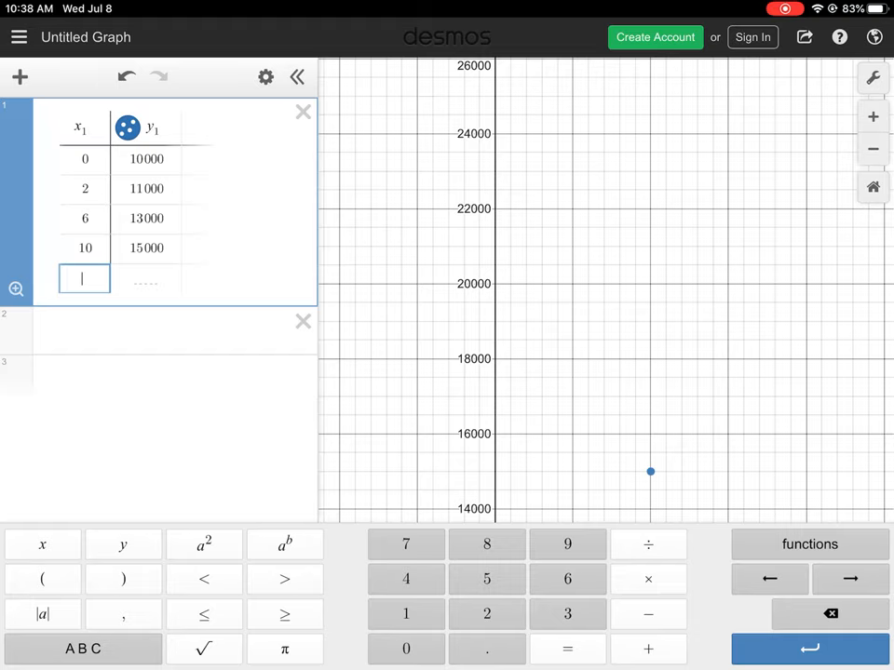
type("14")
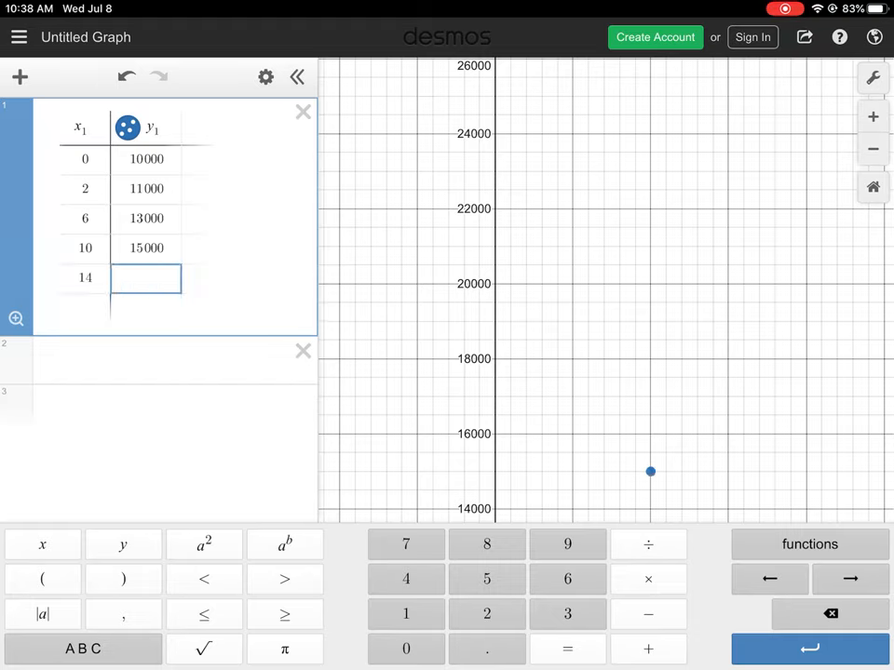
type("17000")
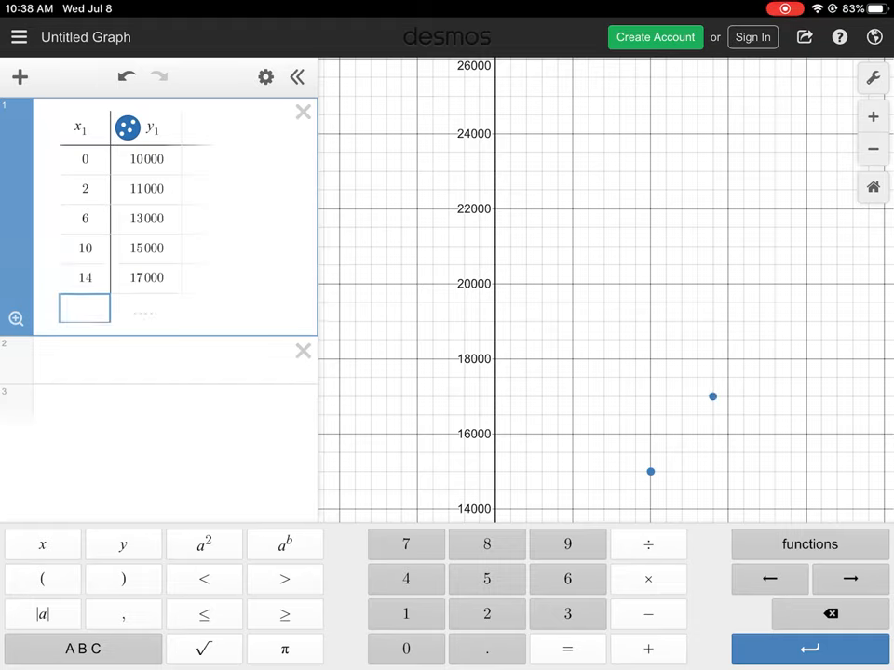
type("17")
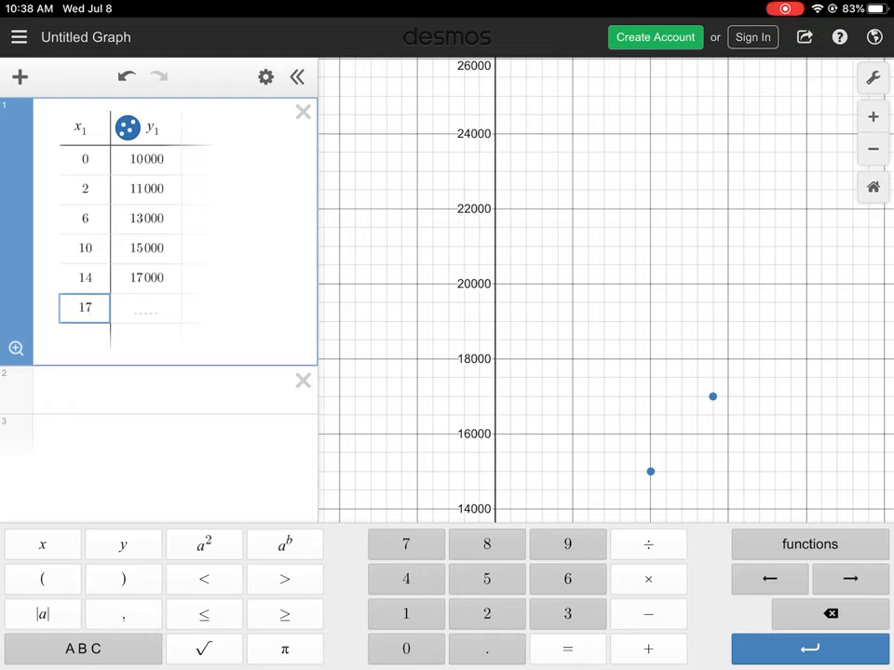
type("18500")
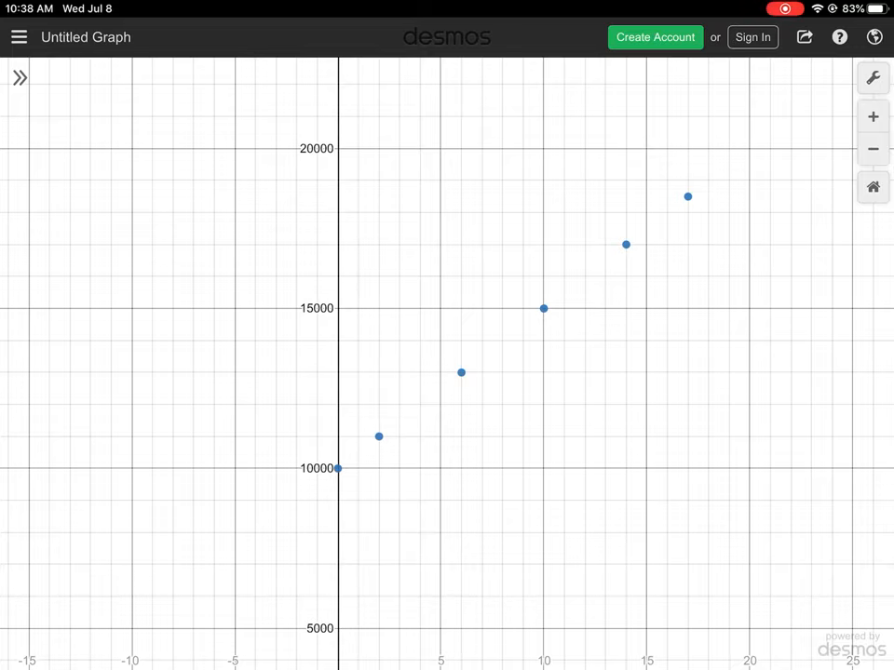
Step: Reopen the expression list showing the six-row table beside the graph
left_click(18, 78)
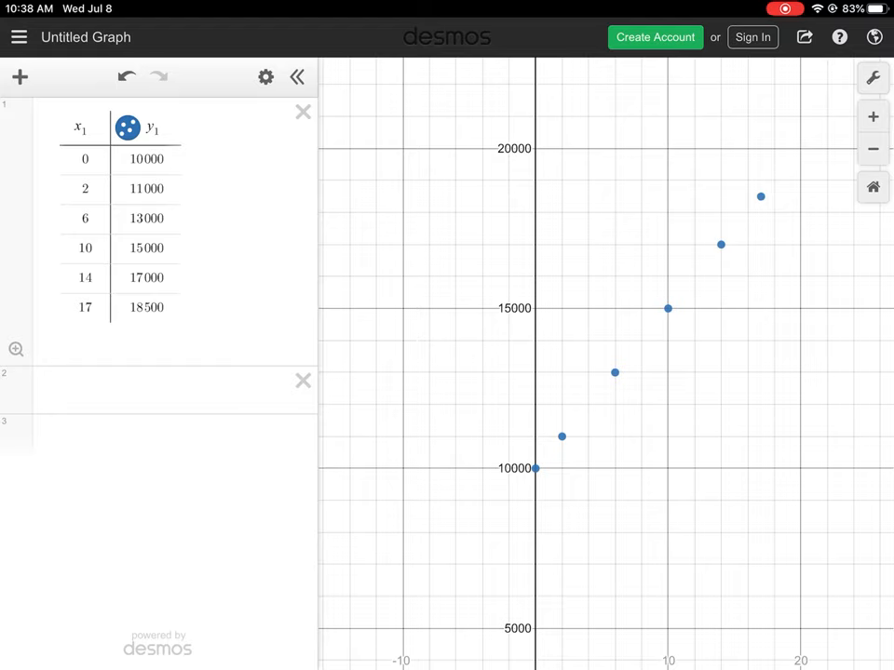
left_click(127, 127)
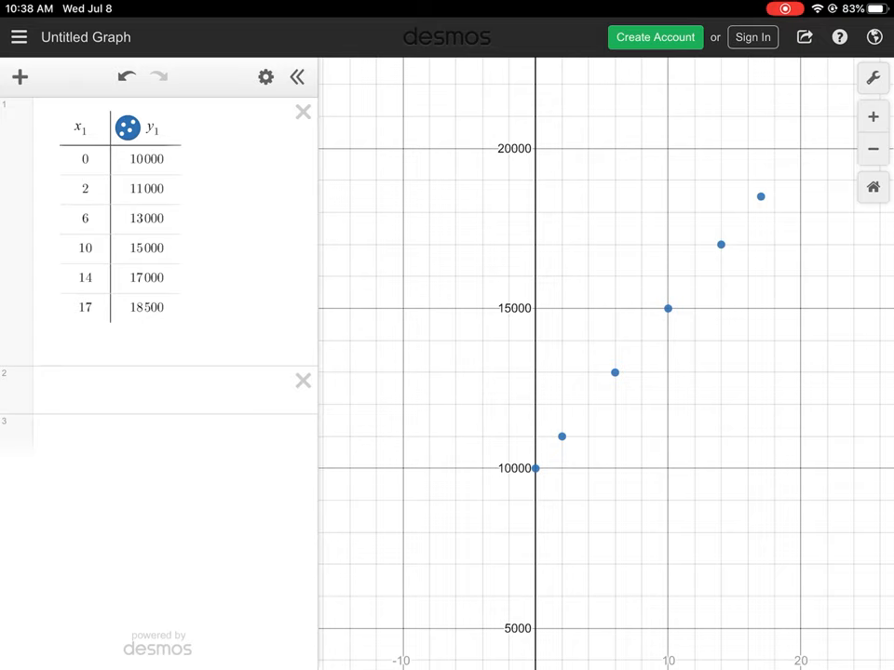
Step: Join the first table's points with lines and add a second empty x2/y2 table
left_click(127, 126)
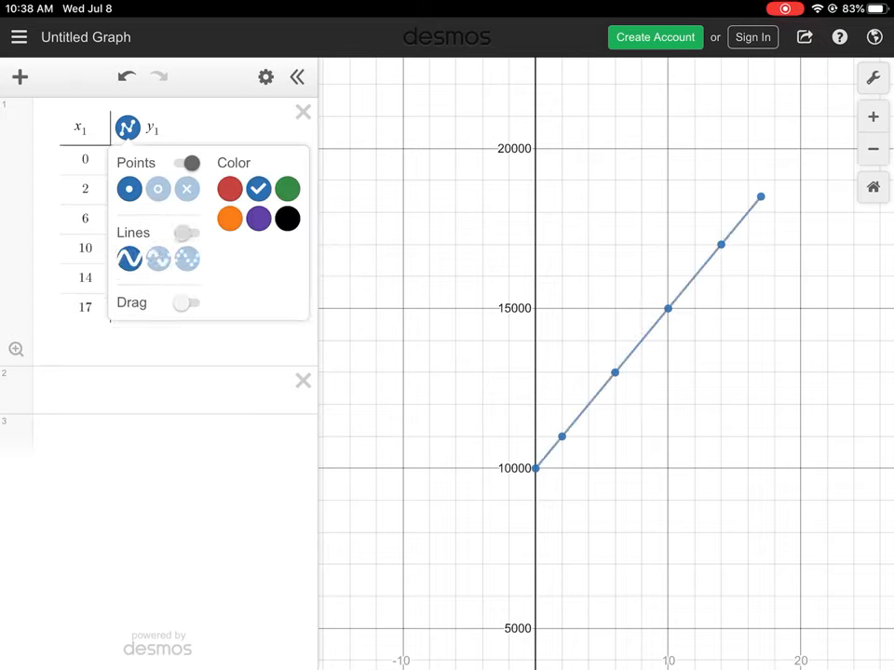
left_click(186, 233)
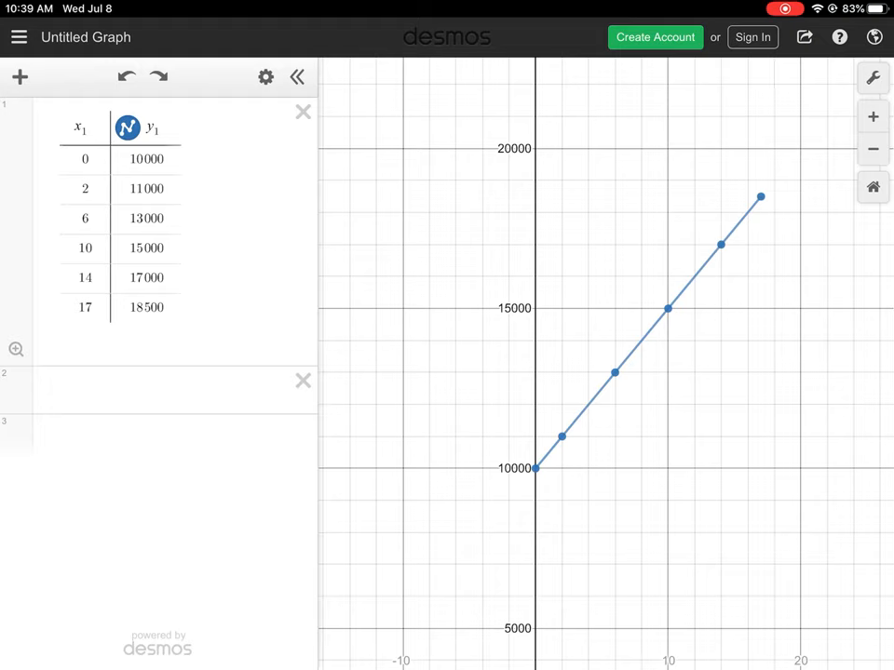
left_click(172, 389)
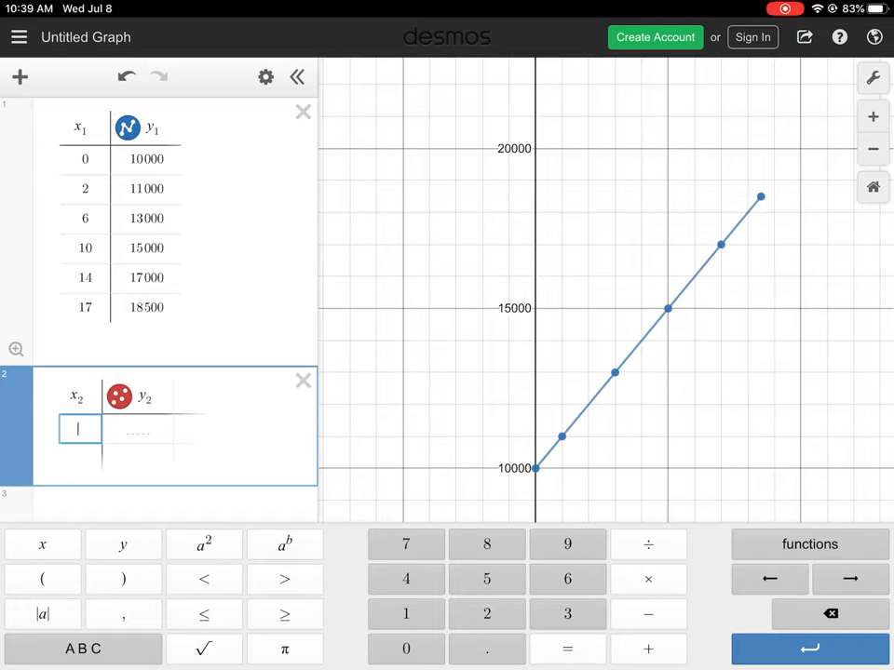
Step: Enter compound rows 0/10000, 2/11038 and 6/13448 in the second table
type("0")
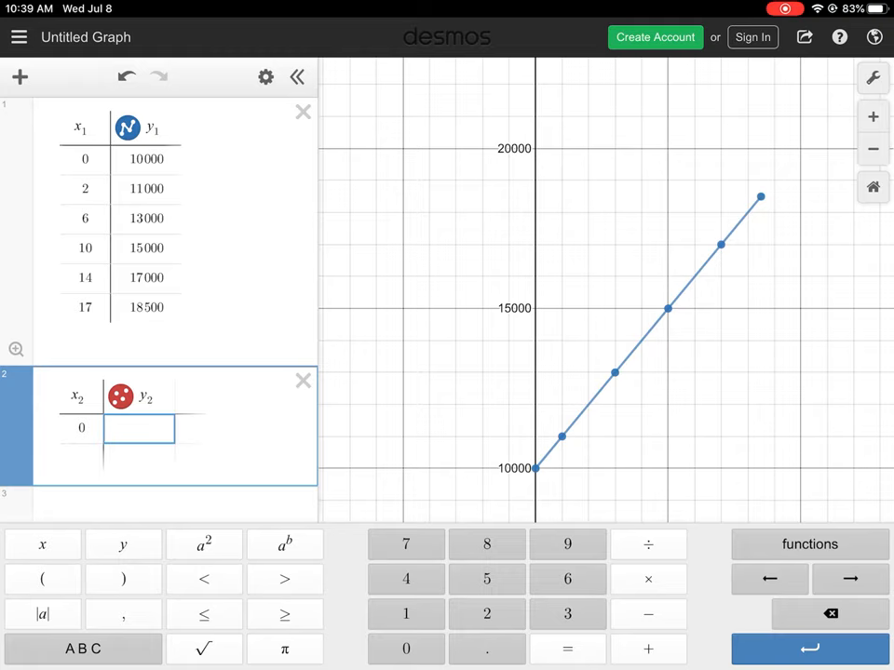
type("10000")
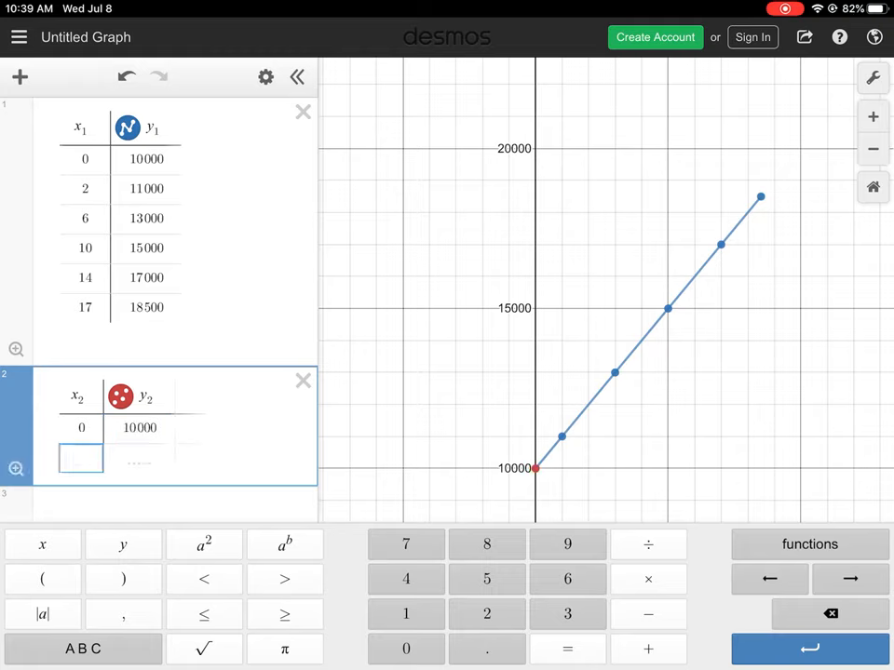
type("2")
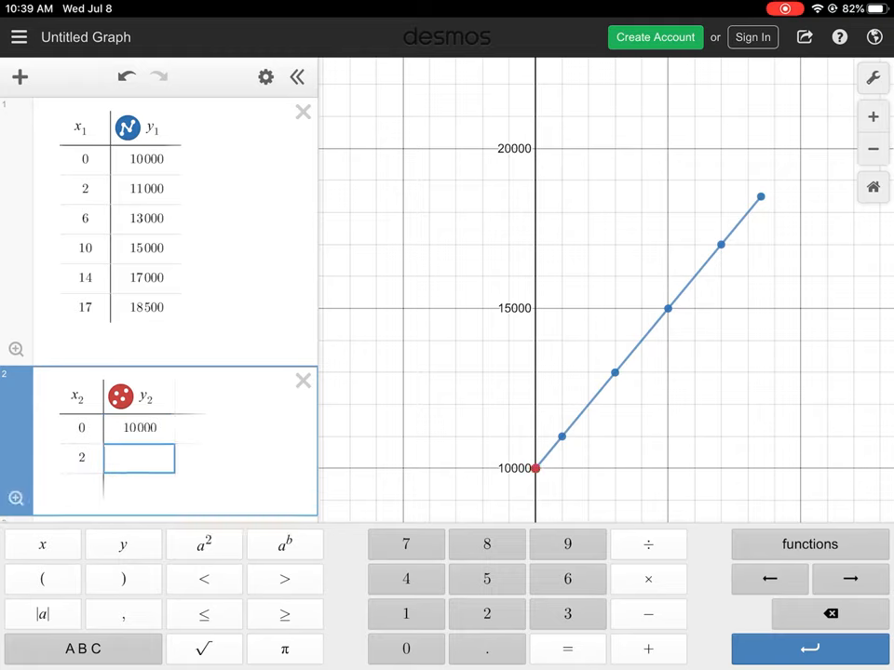
type("11038")
type("6")
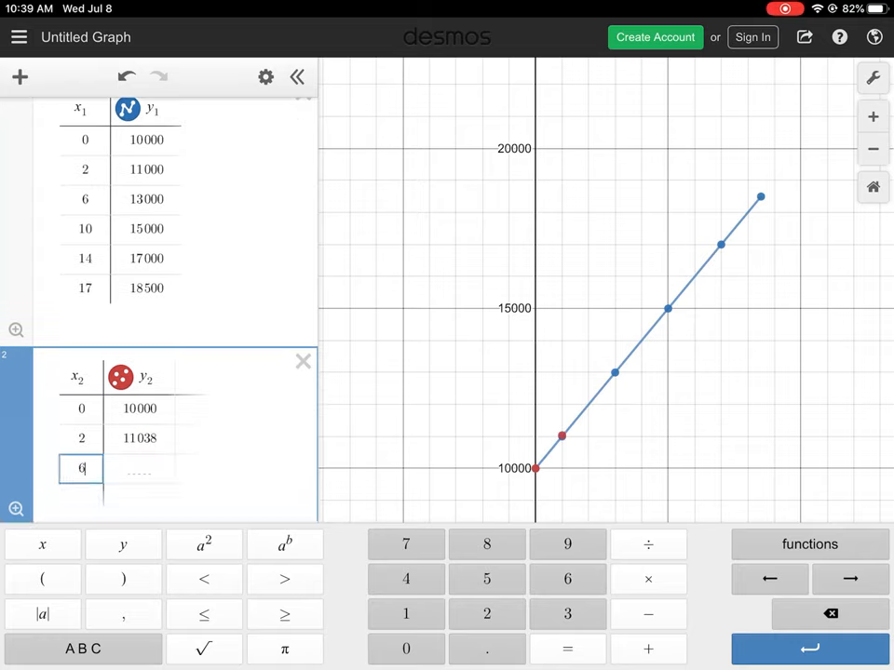
left_click(140, 470)
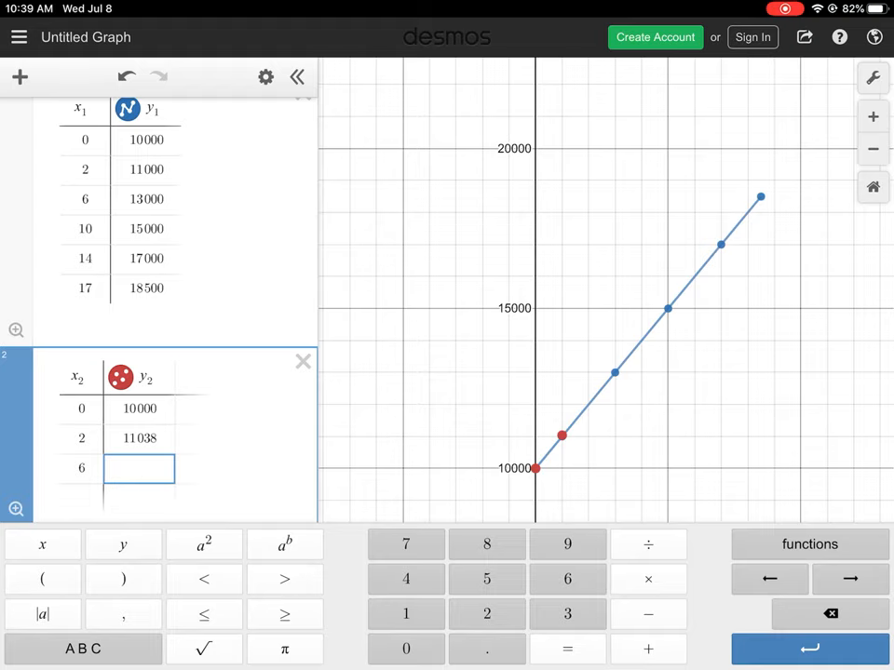
type("13448")
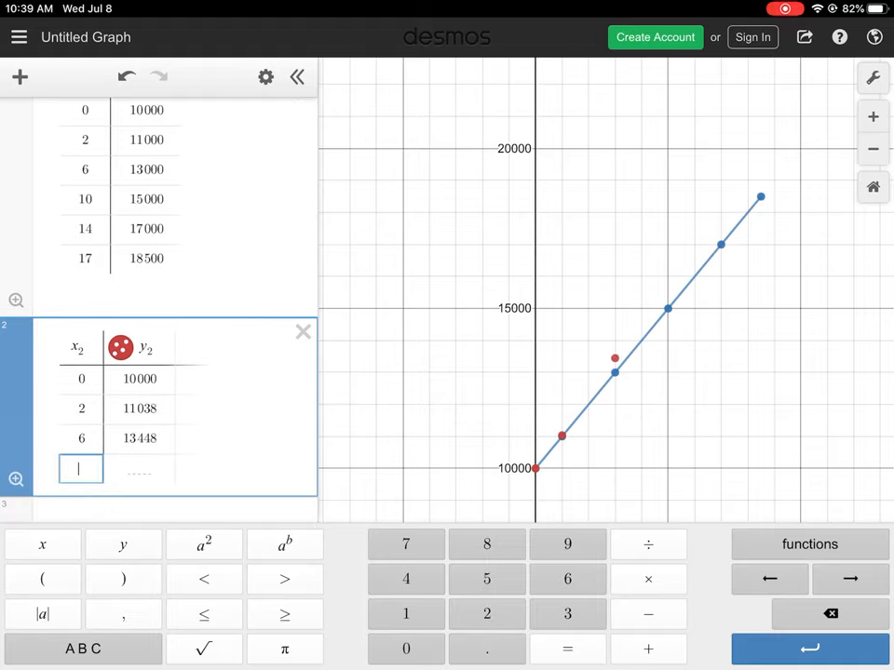
Step: Complete the second table with 10/16386, 14/19964 and 17/23153
type("10")
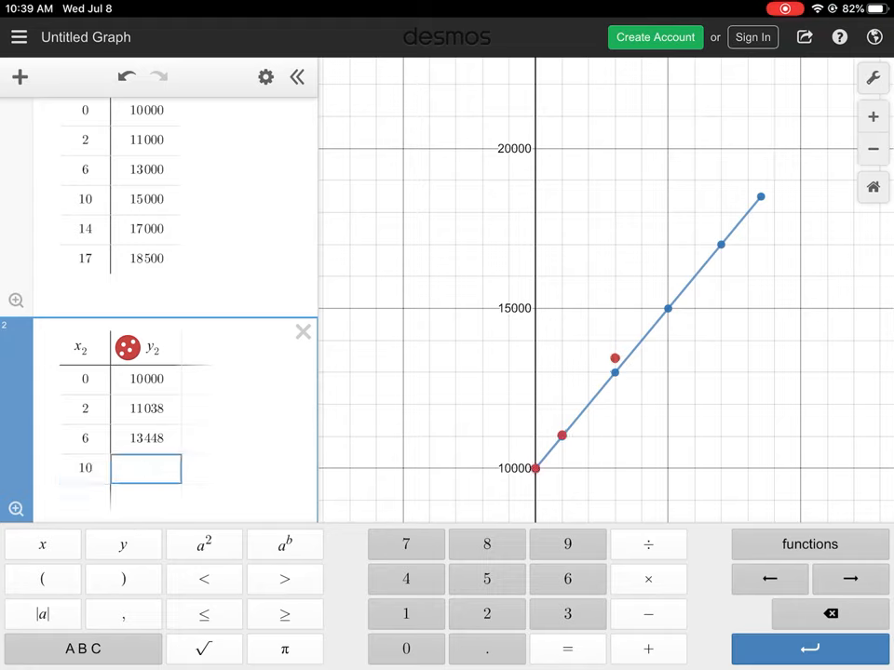
type("16386")
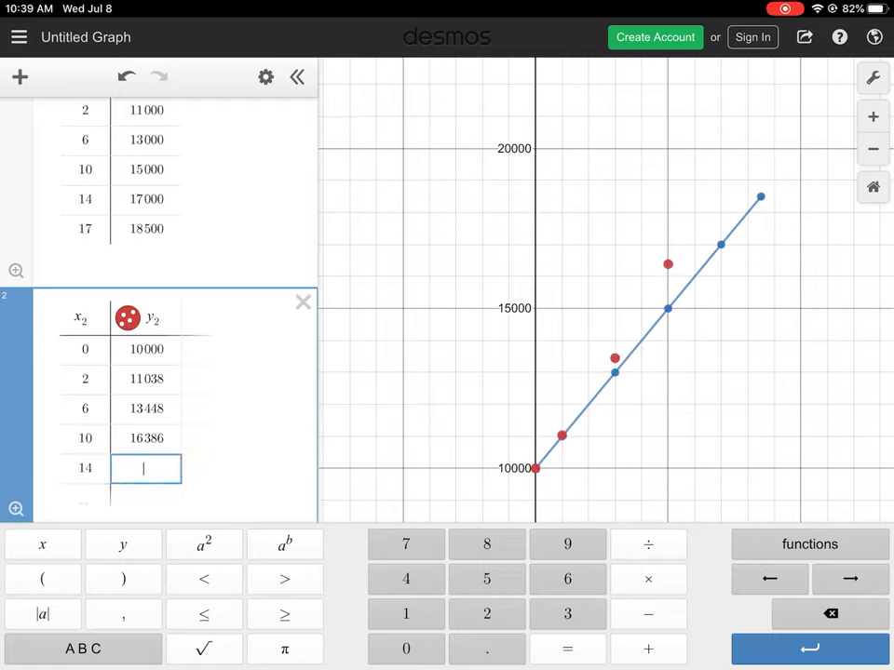
type("19964")
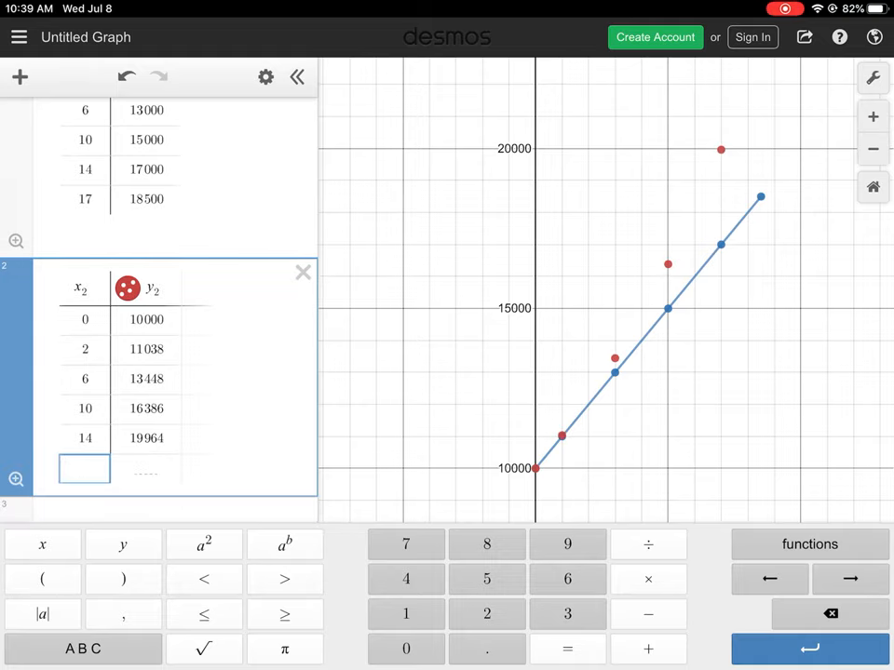
type("17")
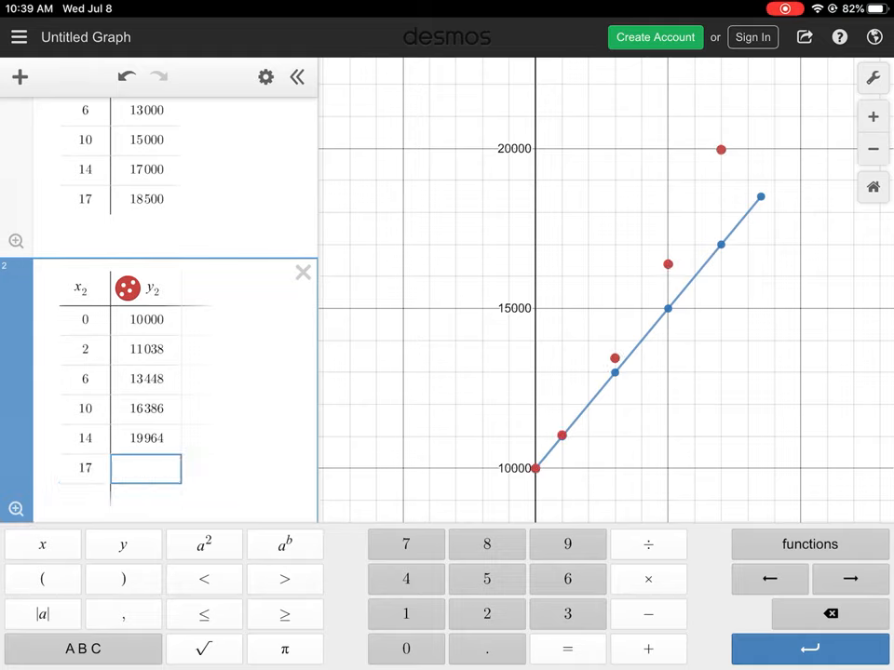
type("23153")
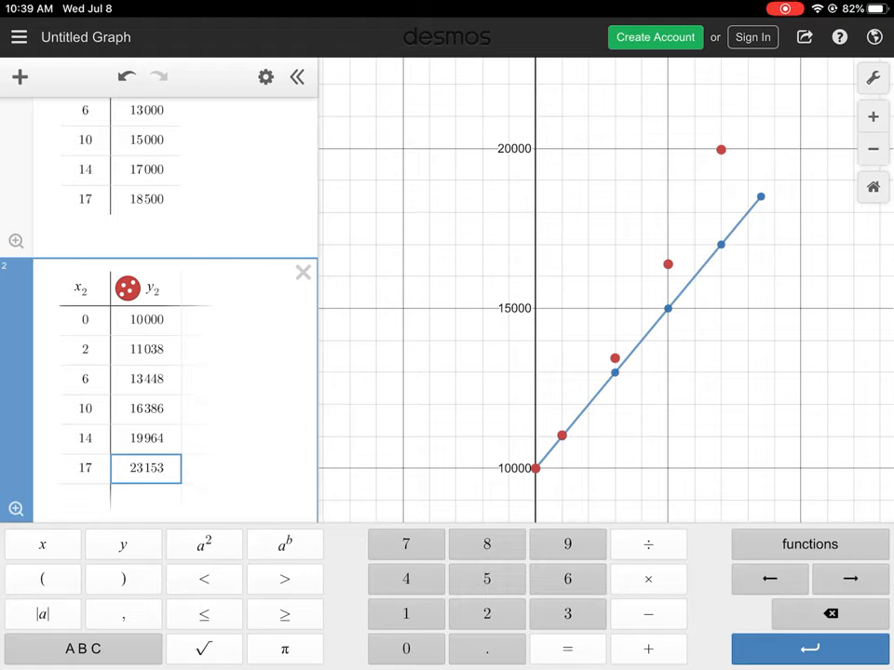
Step: Join the second table's red points with lines and collapse the expression list for a full graph view
left_click(129, 289)
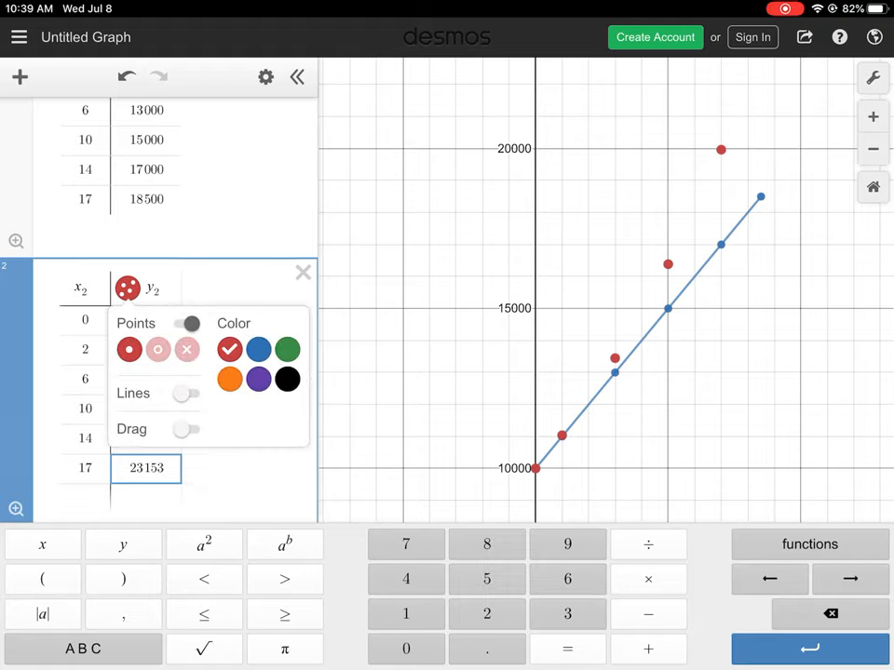
left_click(187, 393)
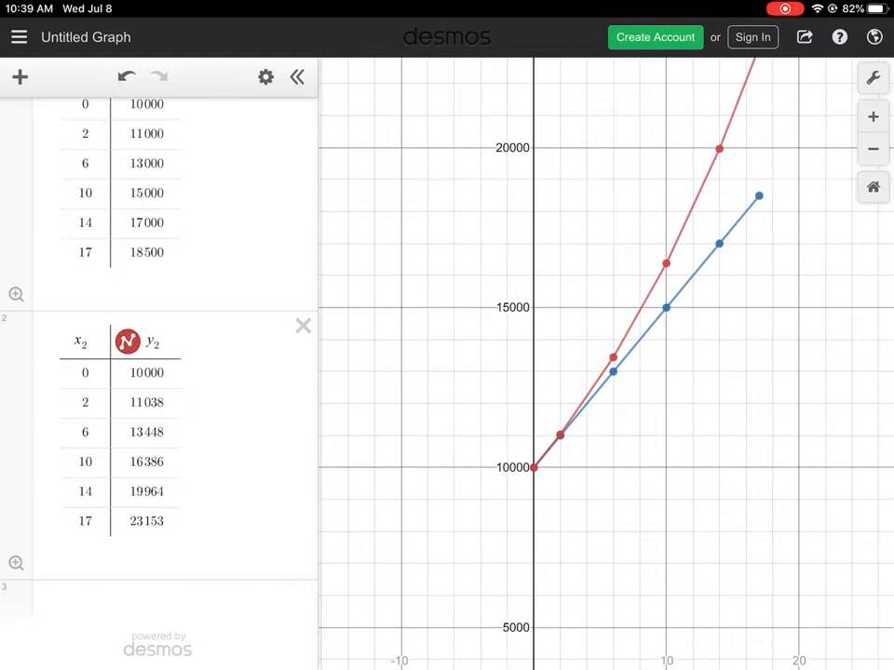
left_click(298, 77)
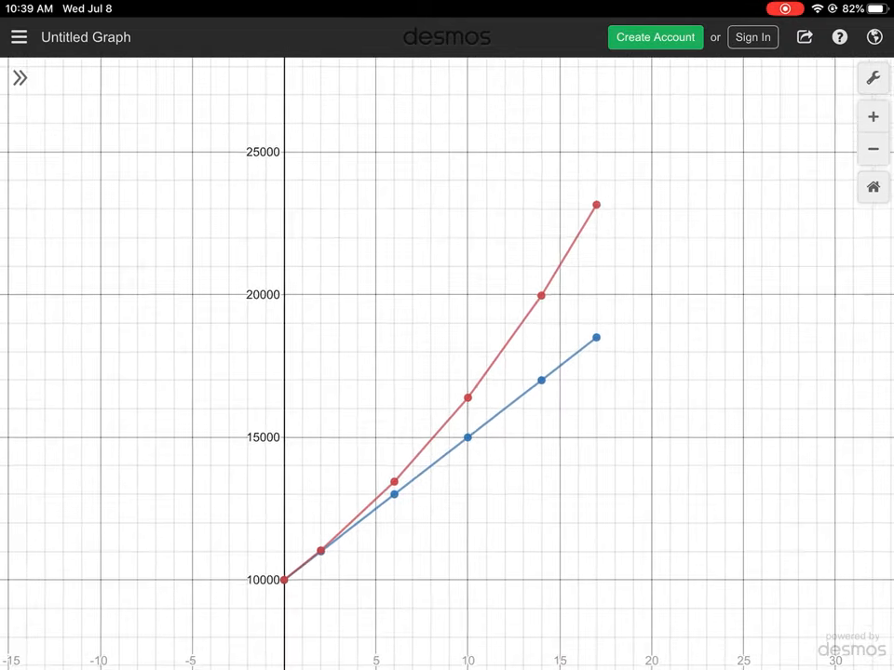